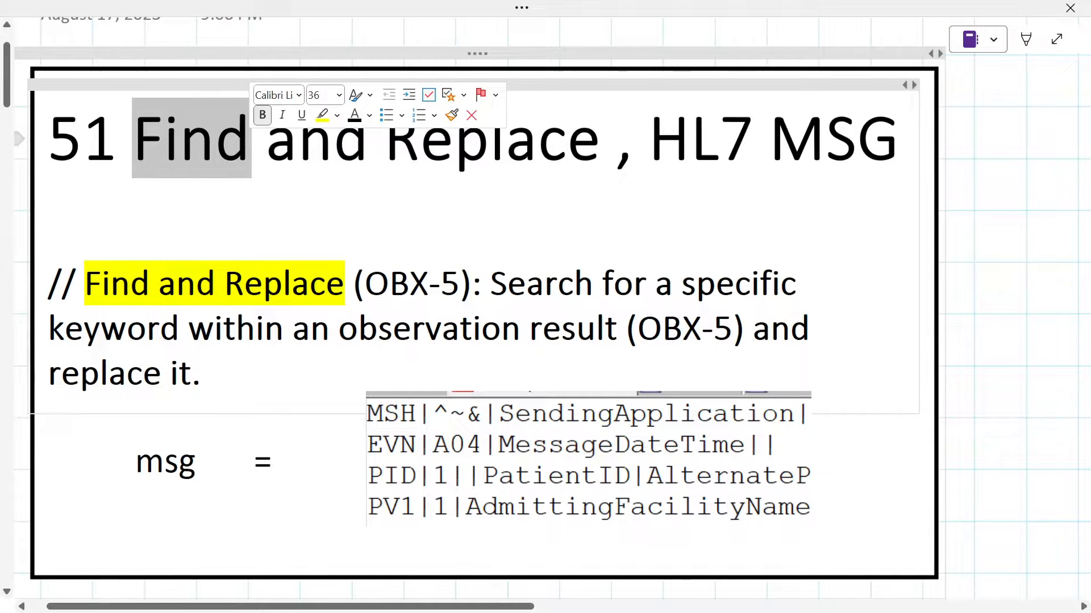
Step: Scroll through the reference page, highlighting 'Find' and the Privacy and Security heading
double_click(490, 139)
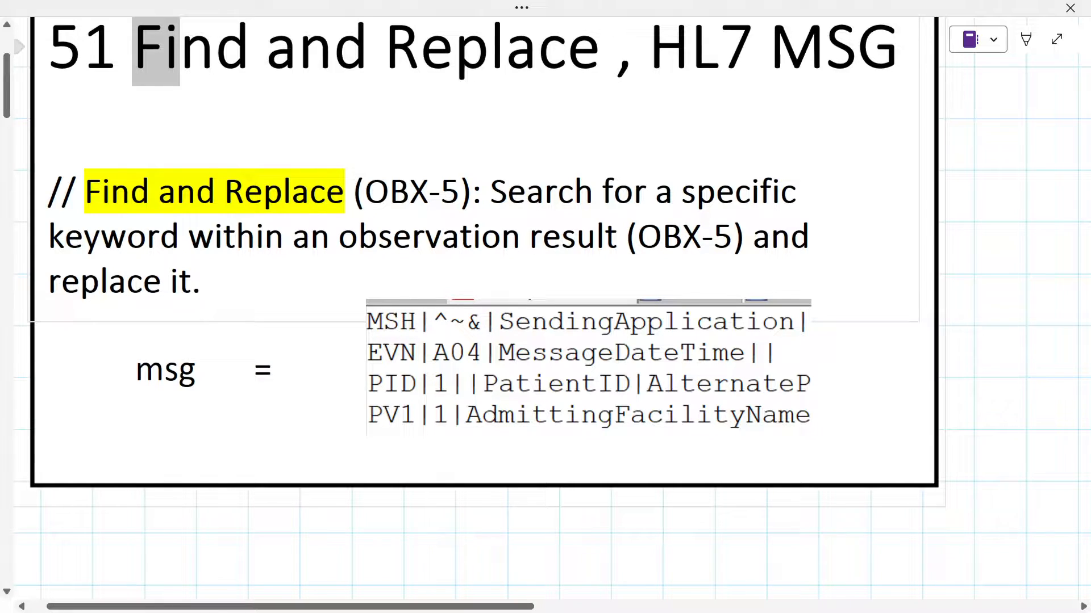
scroll("down", 3)
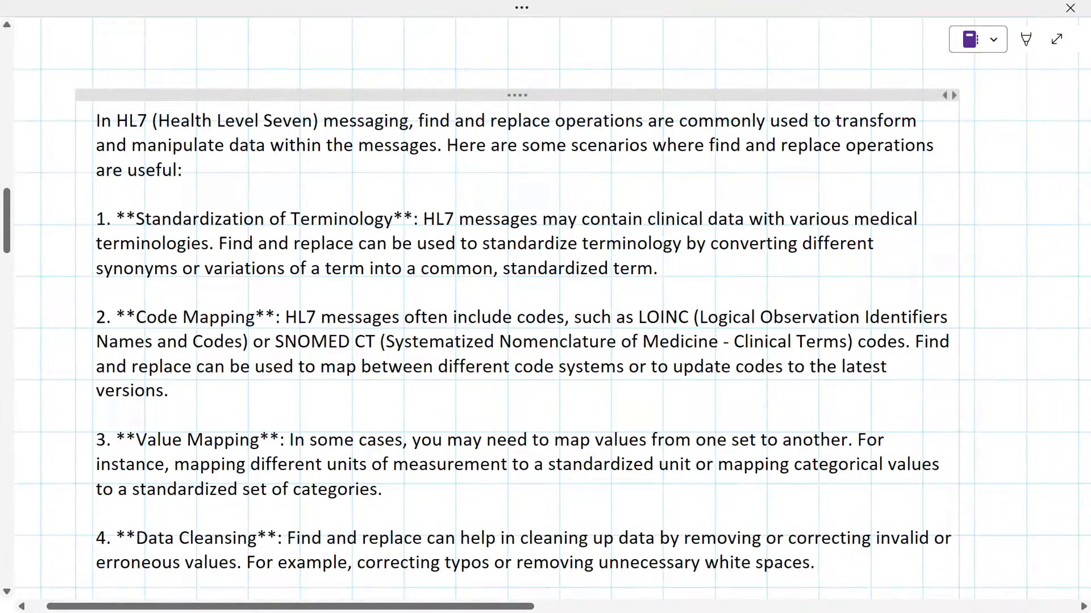
scroll("down", 3)
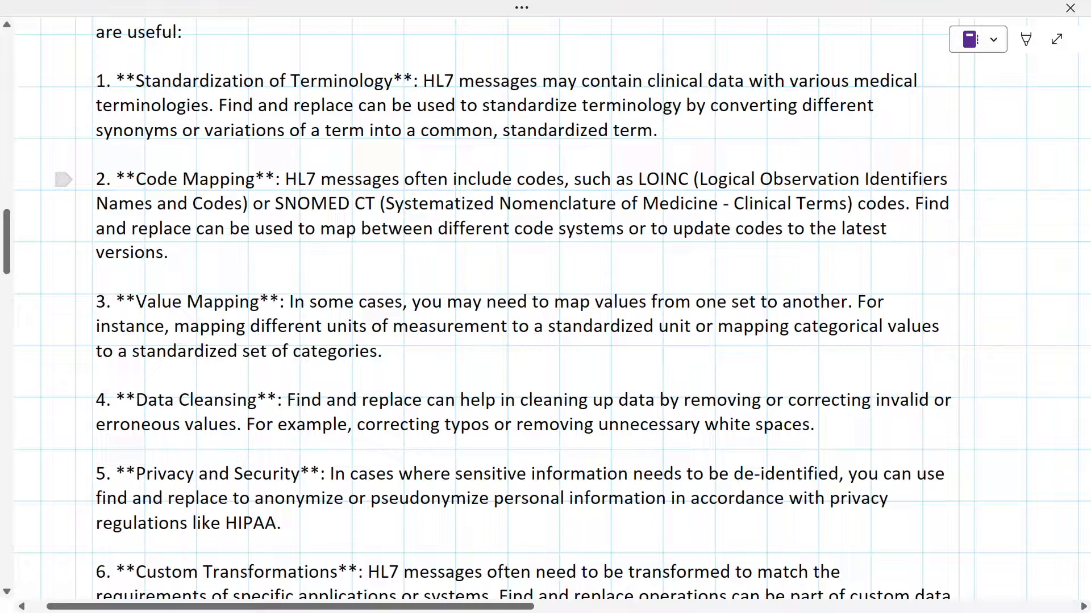
scroll("down", 3)
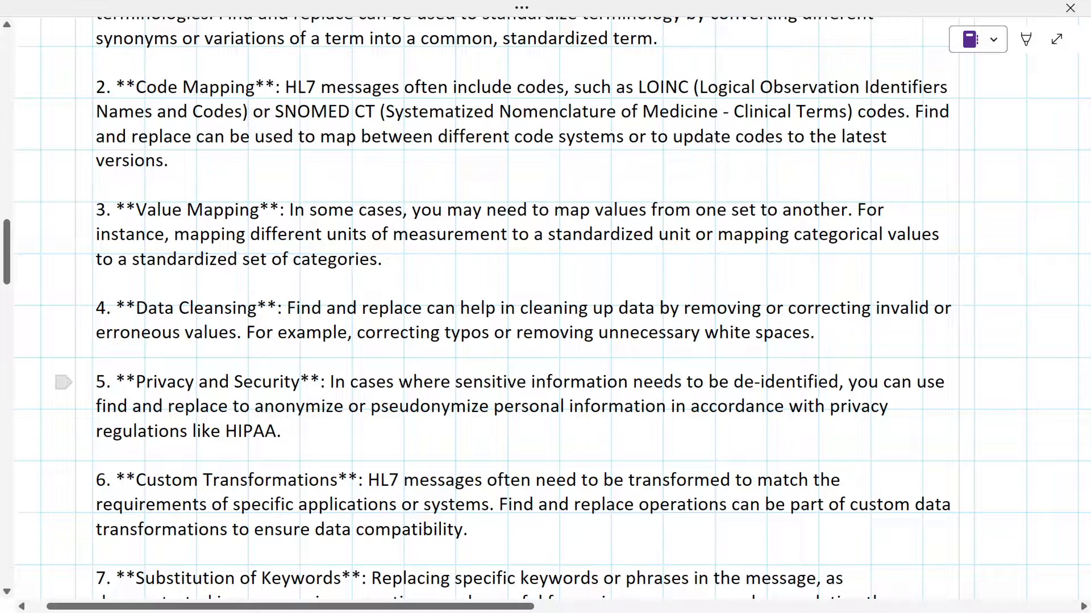
double_click(212, 382)
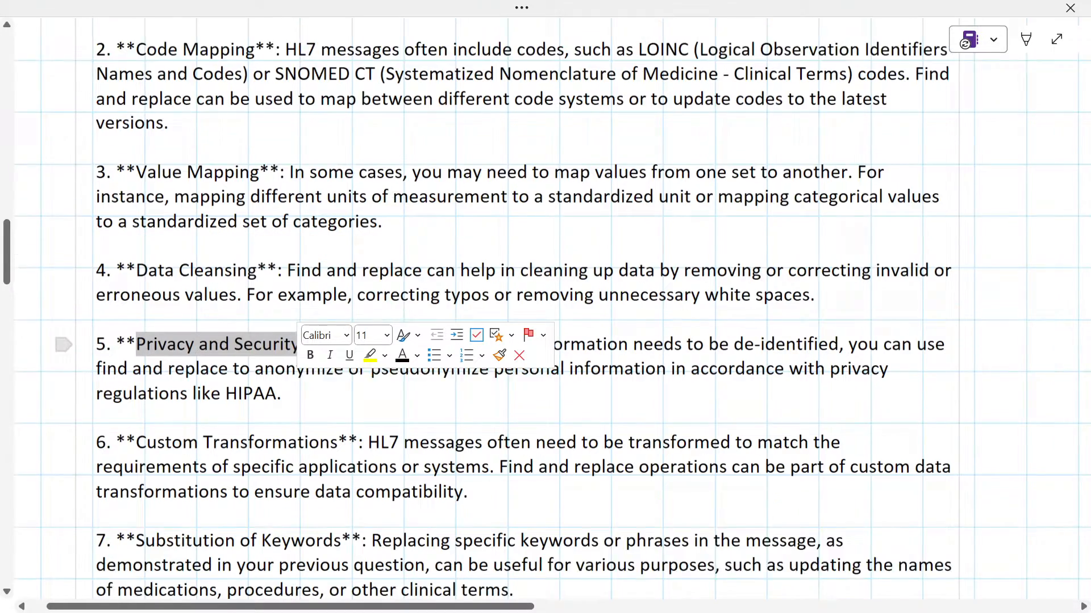
scroll("down", 3)
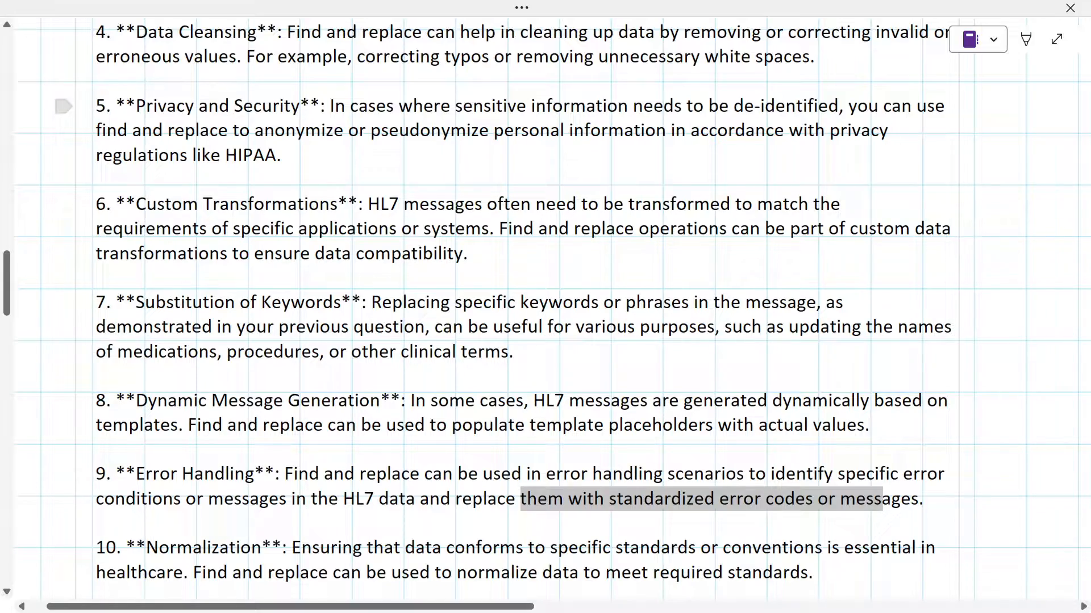
scroll("up", 3)
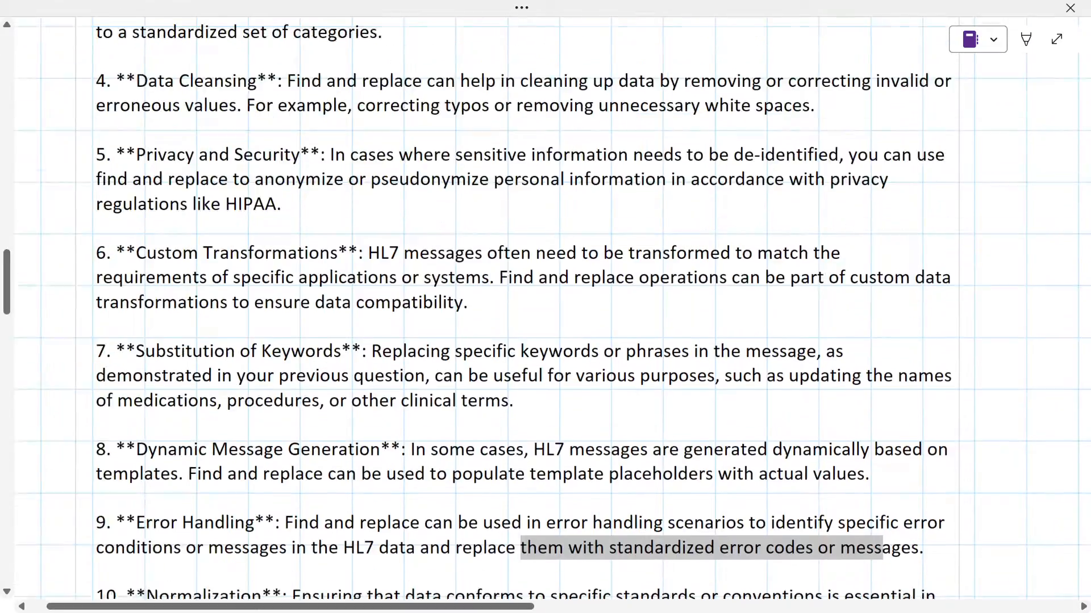
scroll("up", 3)
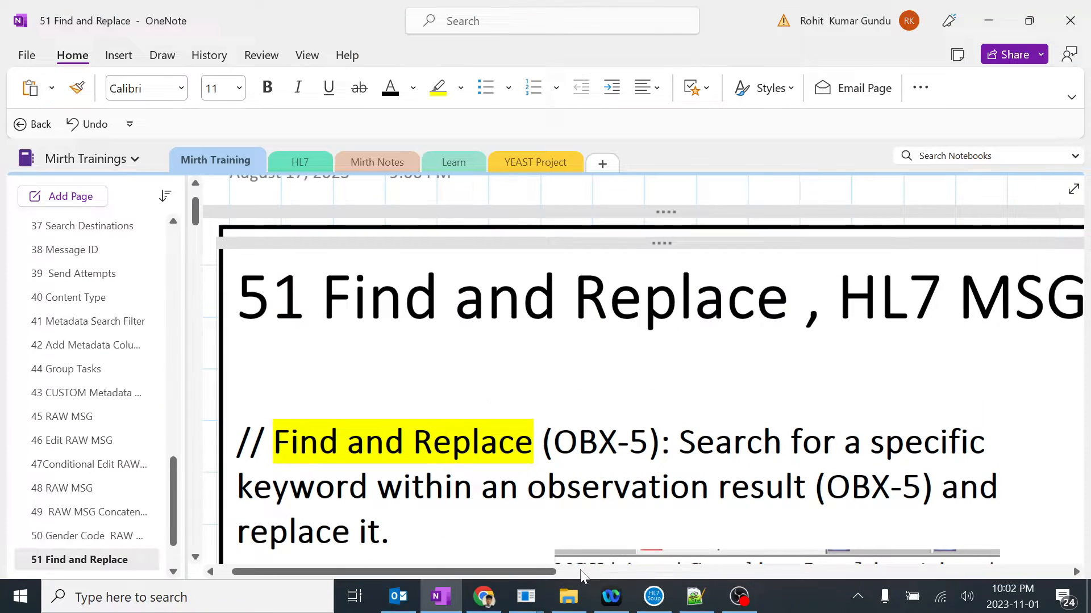
Step: Disable the Split Field into Components step and move to the other Mirth window's steps
left_click(525, 597)
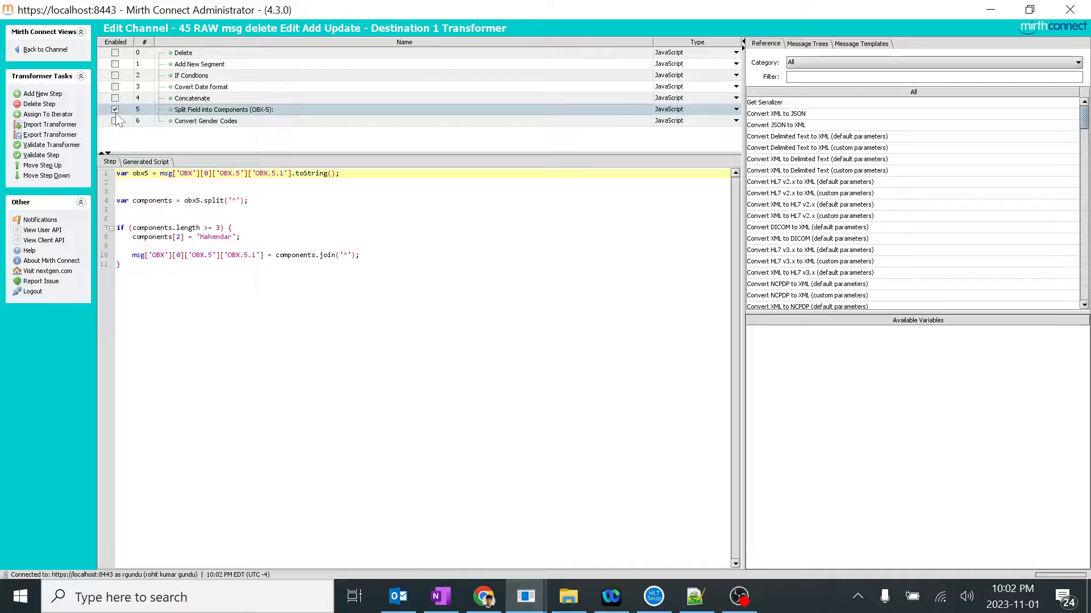
left_click(115, 109)
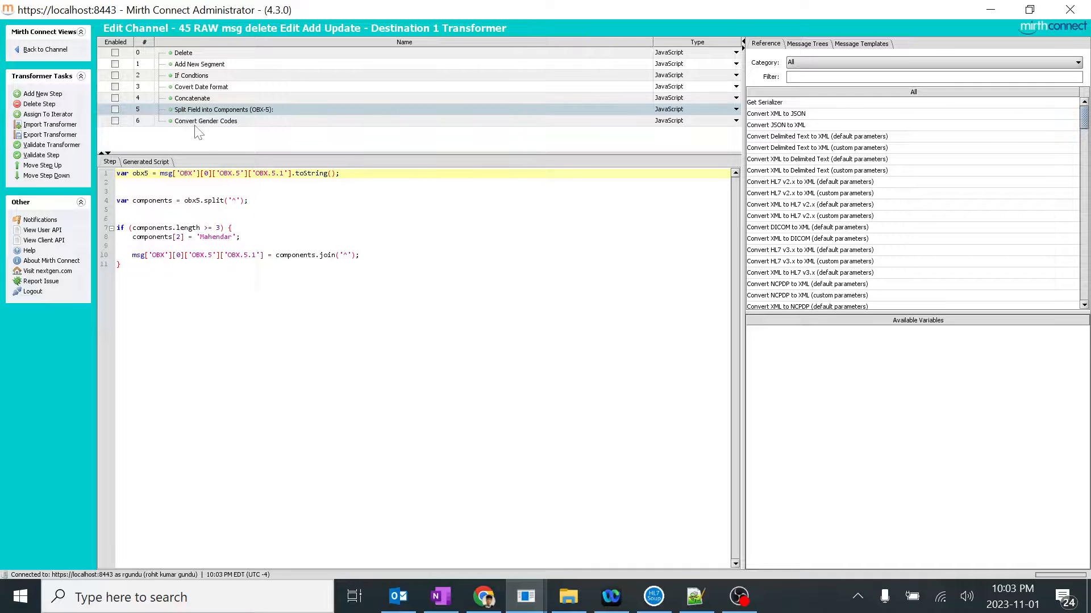
left_click(205, 120)
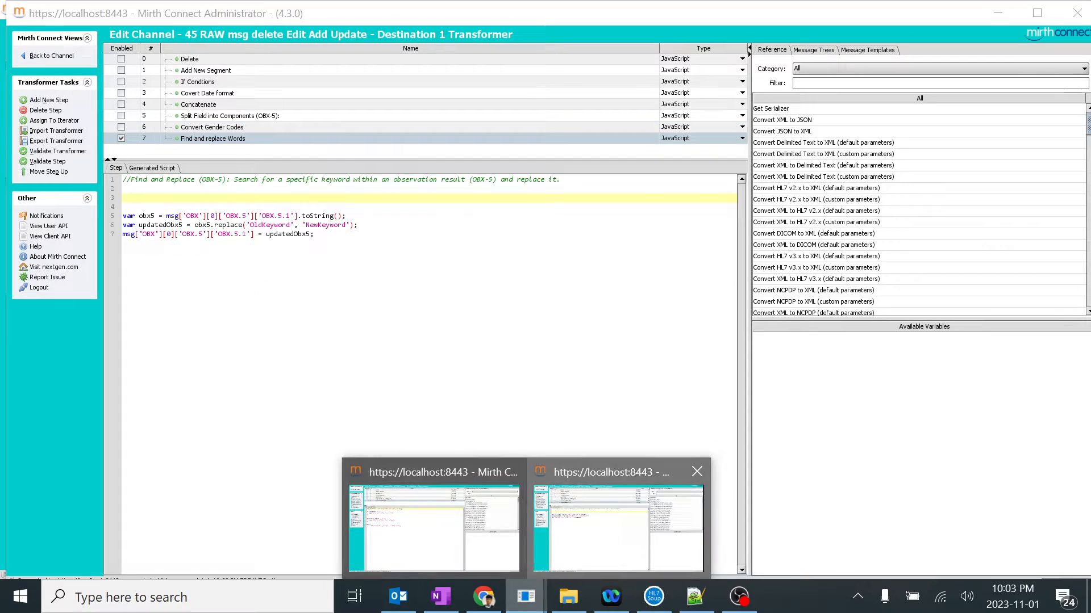
left_click(229, 115)
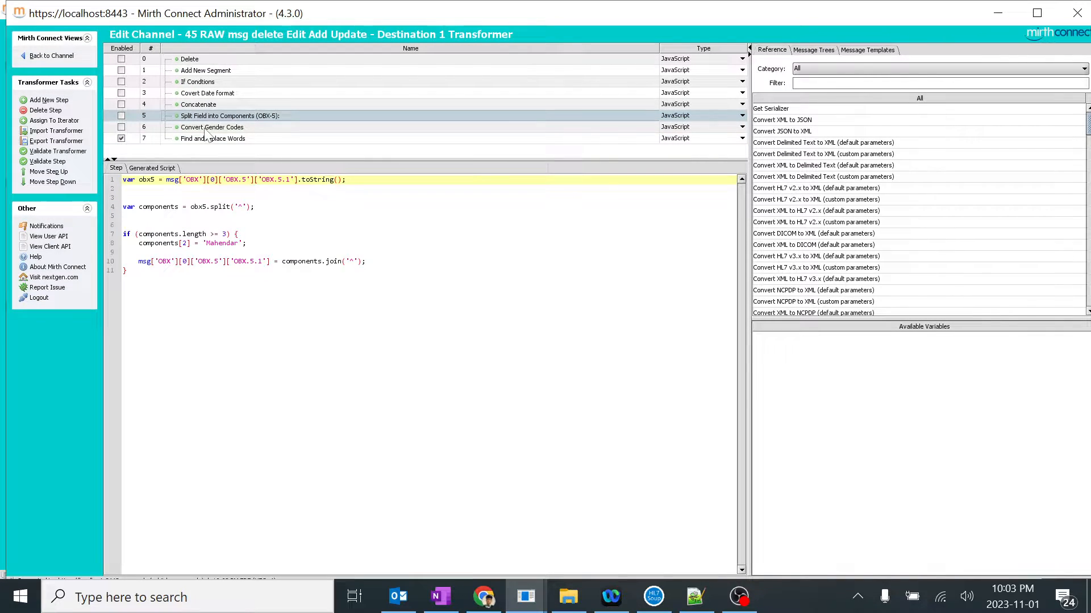
Step: Insert blank lines between the Find and replace Words comment and its read, replace, write-back statements
left_click(212, 139)
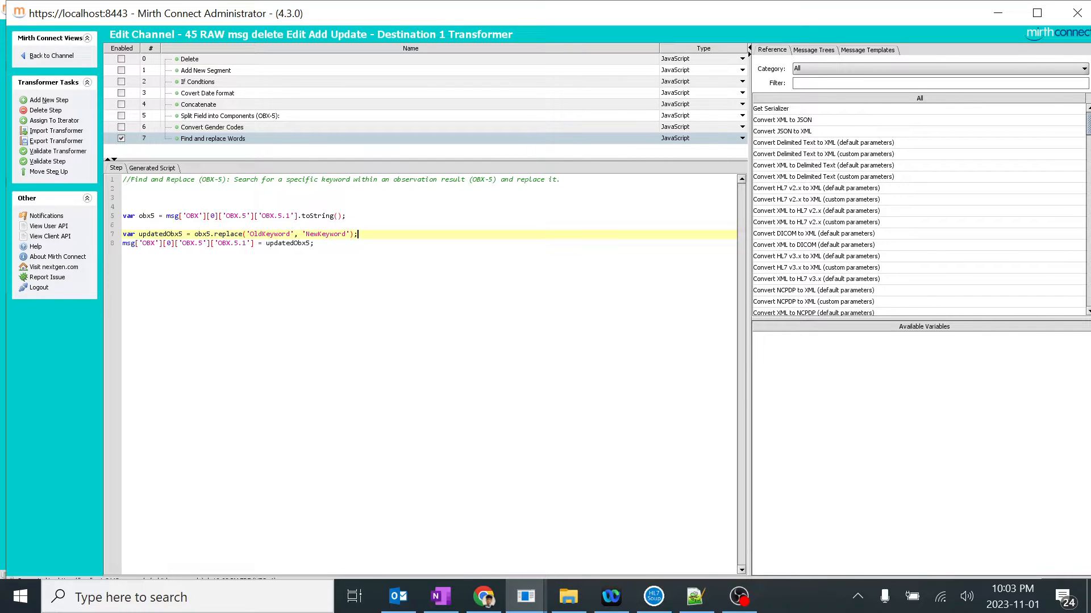
key("Enter")
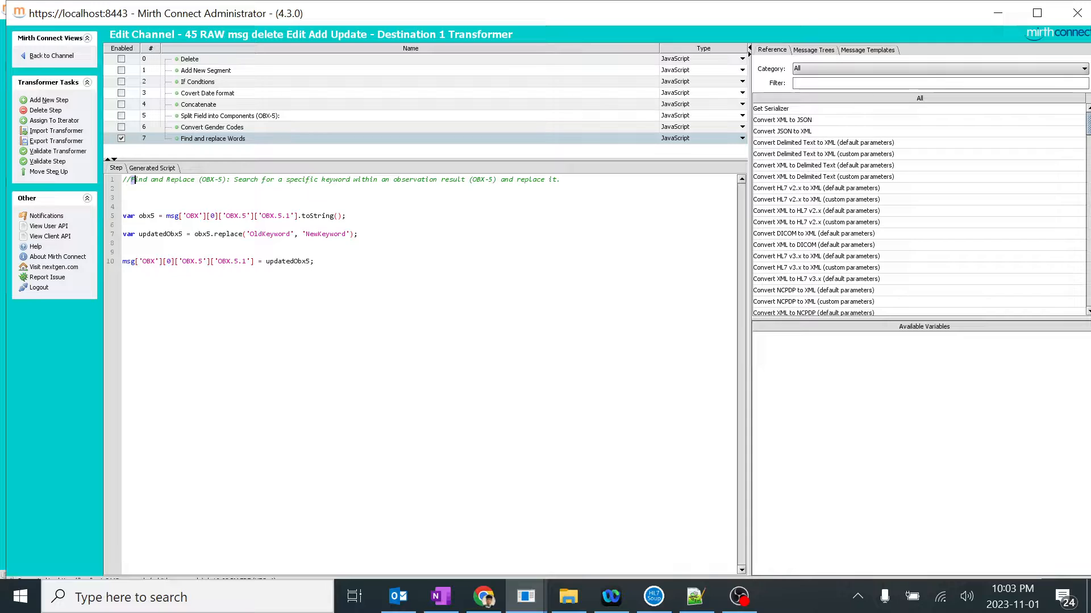
double_click(174, 179)
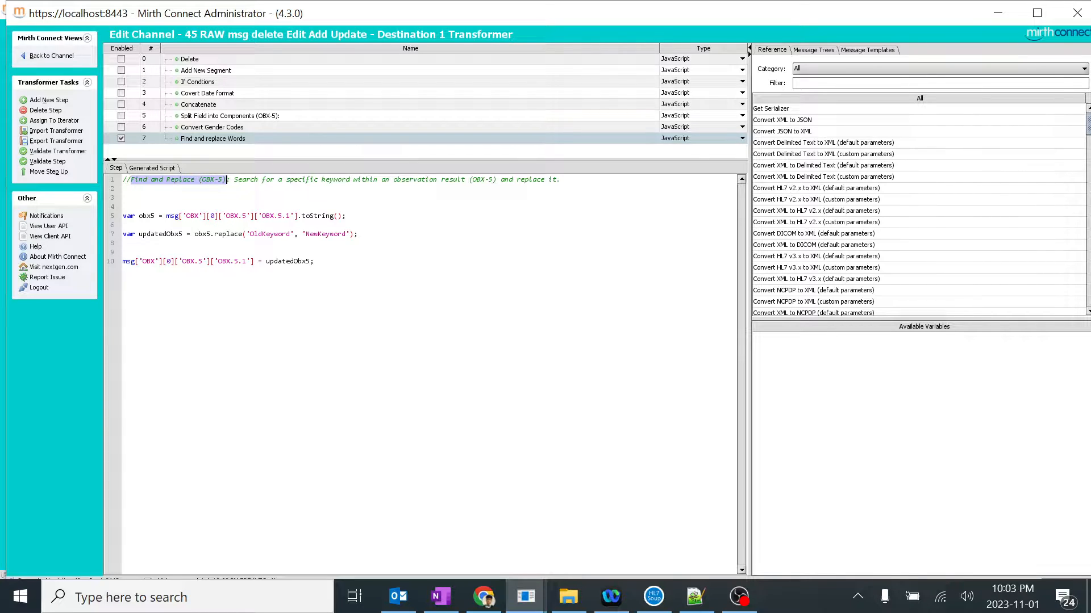
left_click(233, 216)
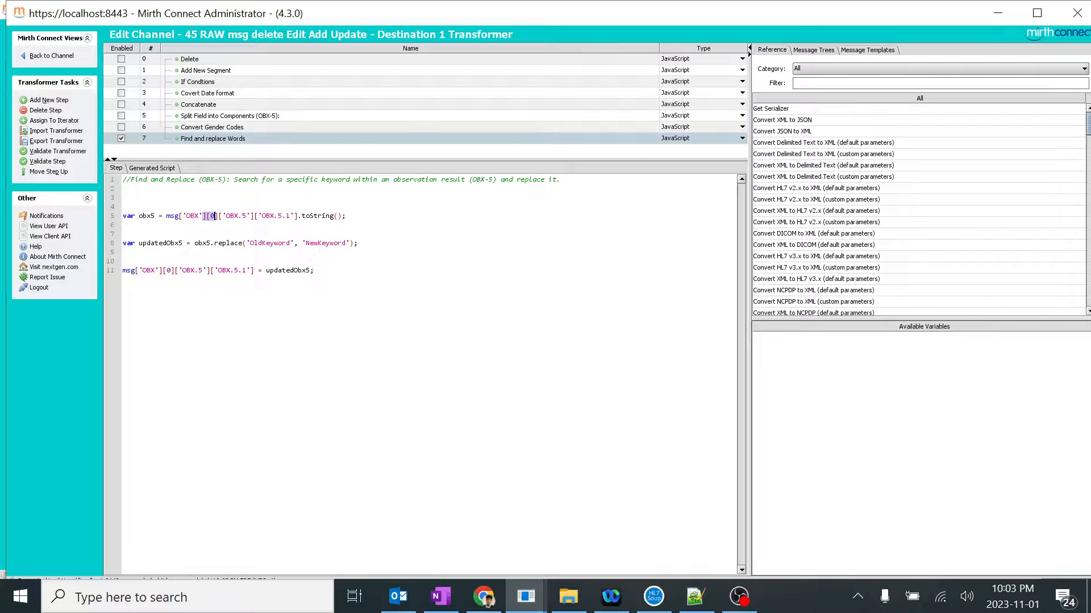
left_click(183, 216)
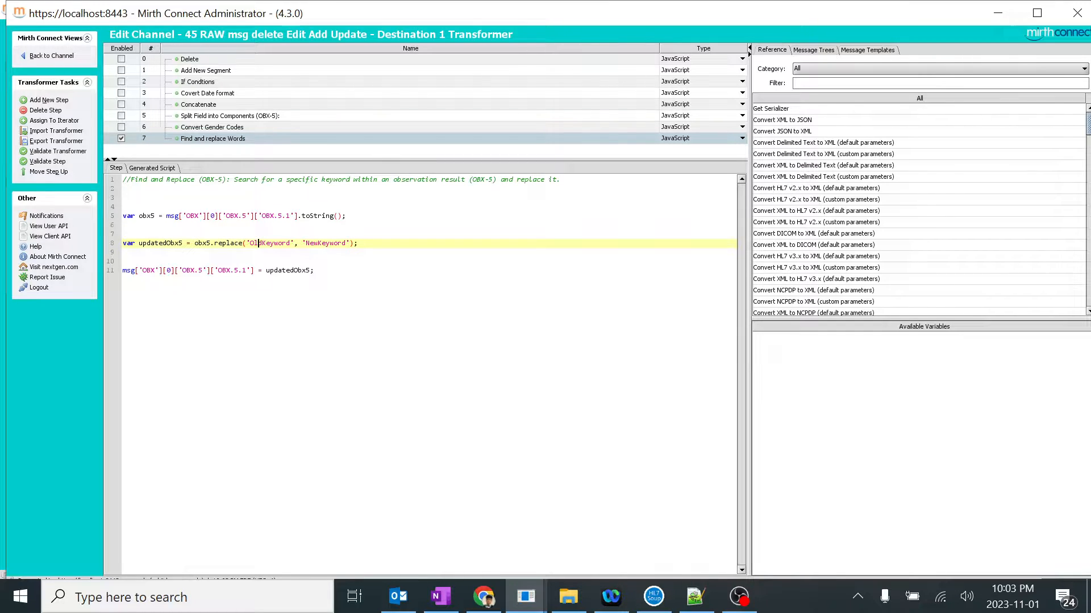
Step: Swap the OldKeyword and NewKeyword placeholders for 'Gandhi' and 'Bose' in replace()
double_click(269, 243)
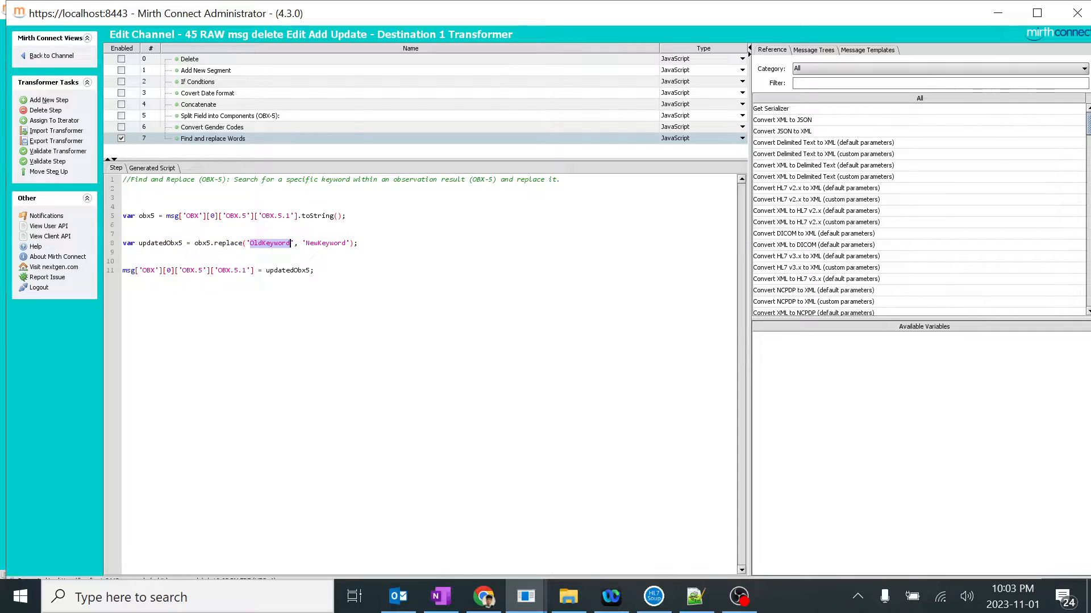
type("Ga")
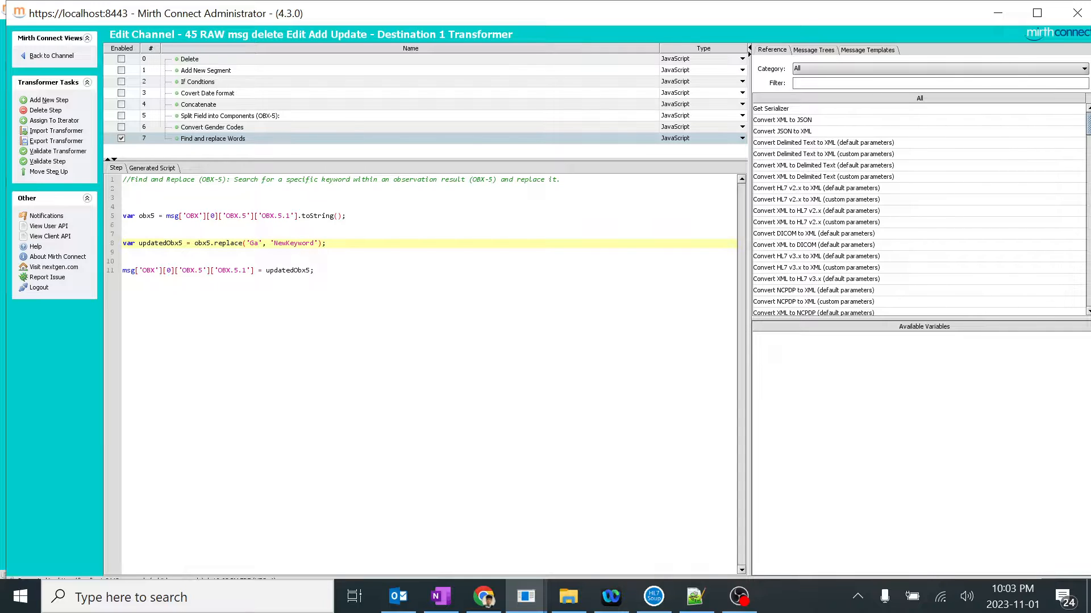
type("ndhi")
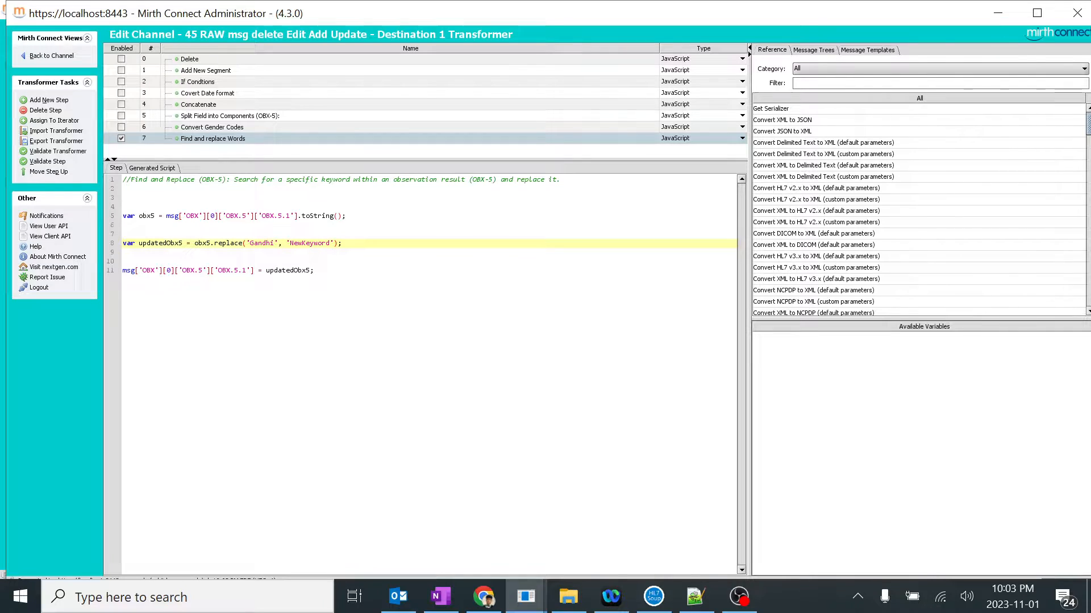
type("Bos")
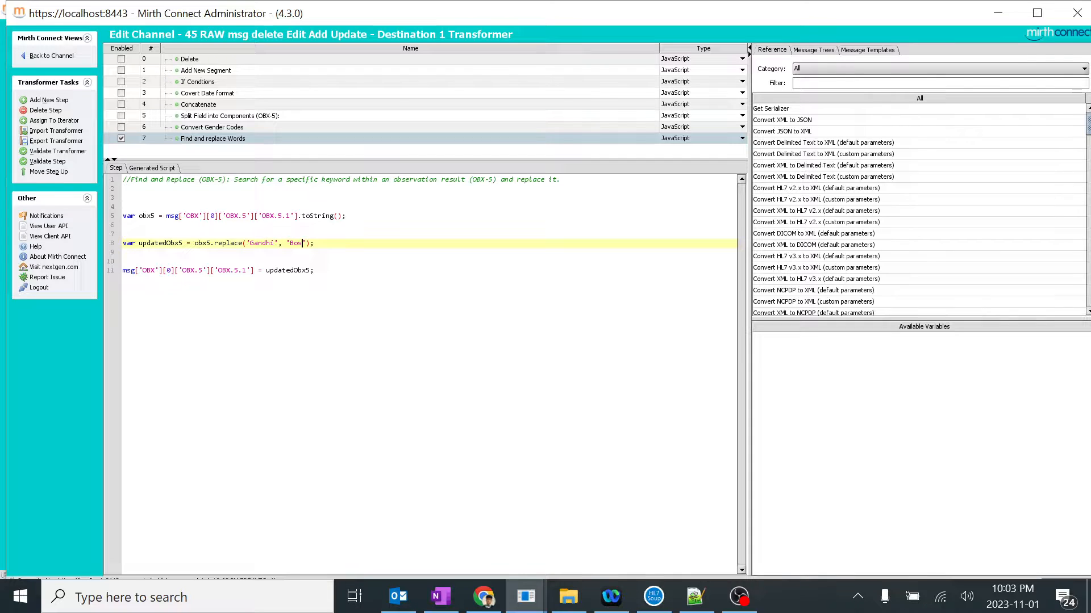
type("e")
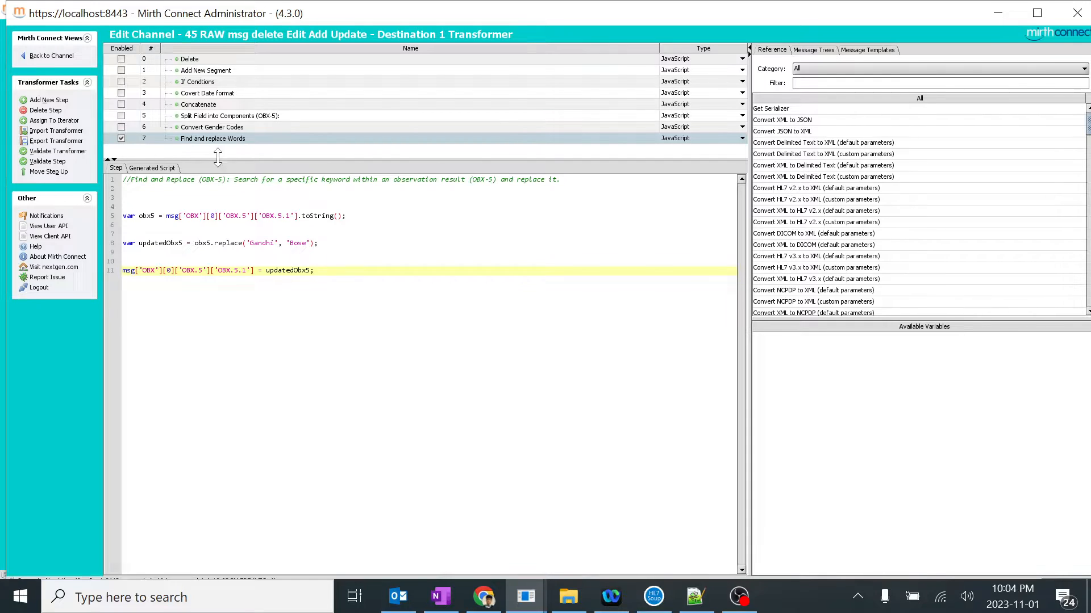
Step: Save the channel changes and open the 45 RAW channel's stored messages
left_click(51, 55)
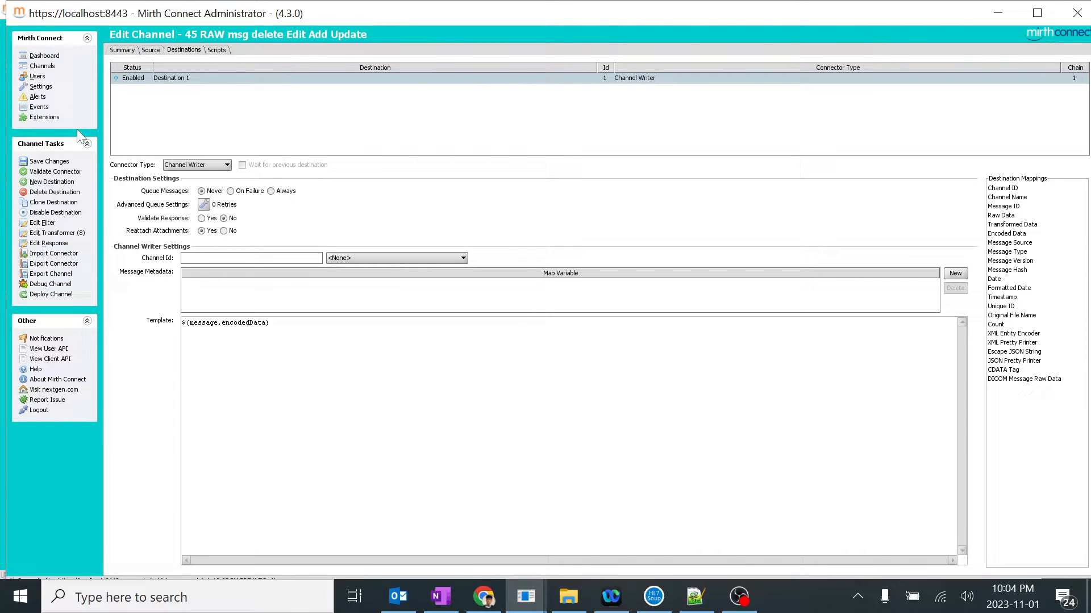
left_click(49, 161)
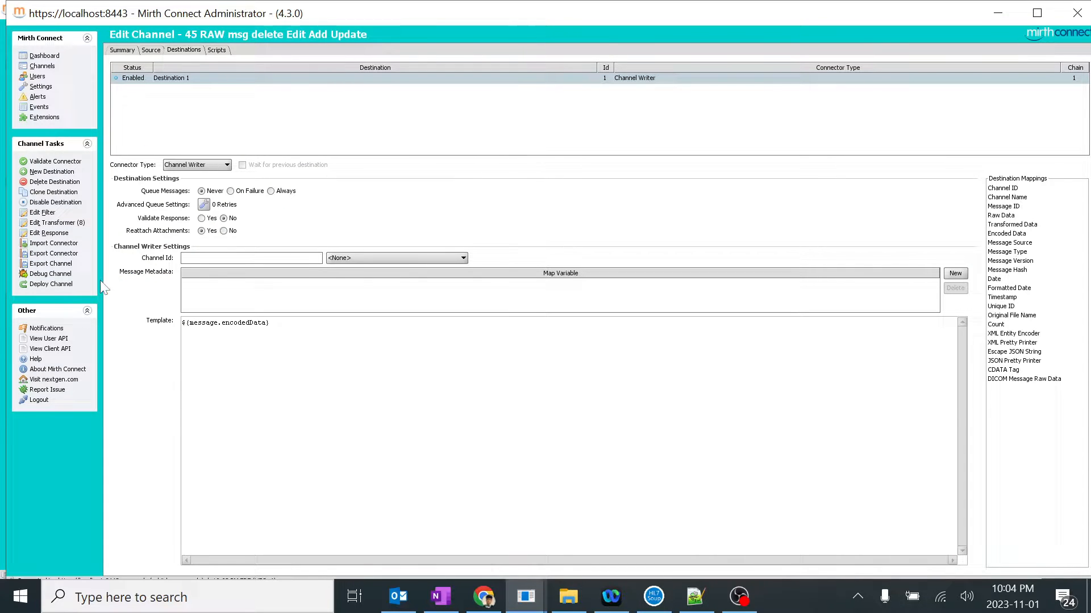
left_click(44, 55)
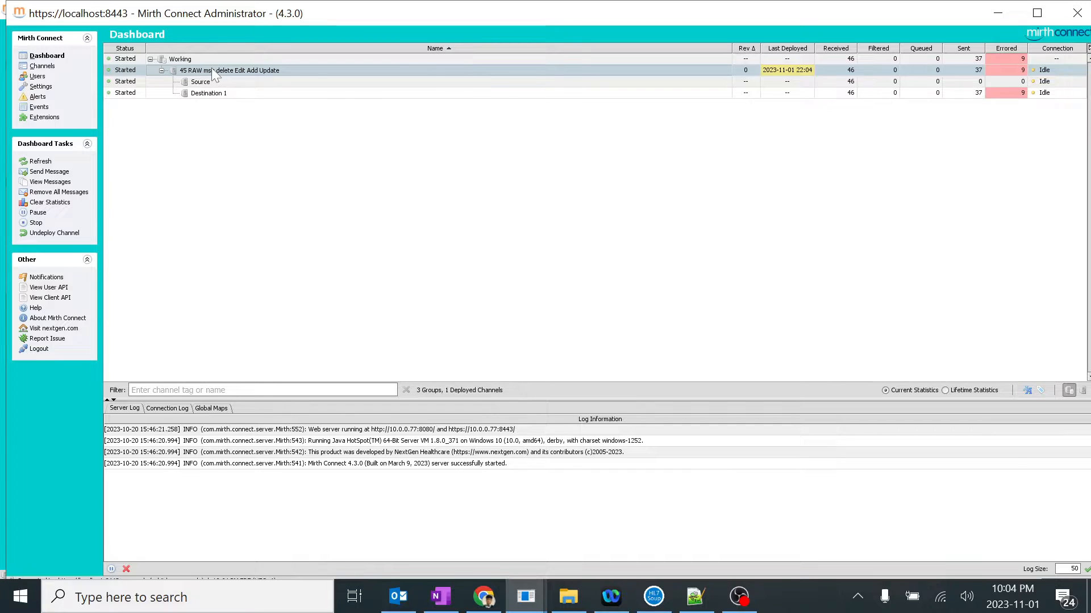
left_click(49, 182)
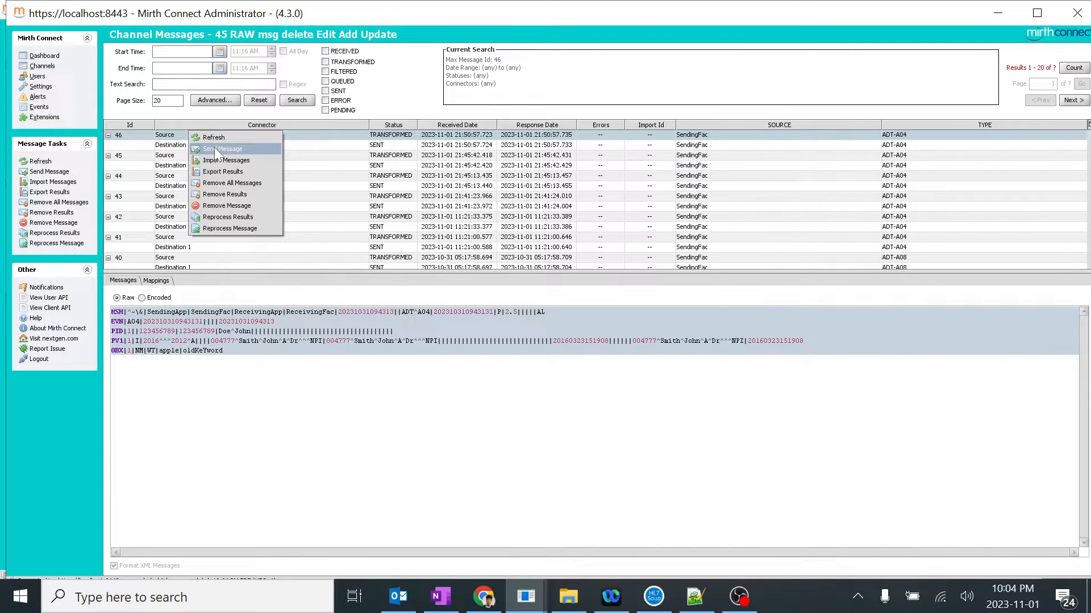
Step: Resend the ADT message with OBX-5 set to 'Gandhi', creating message 47
left_click(222, 149)
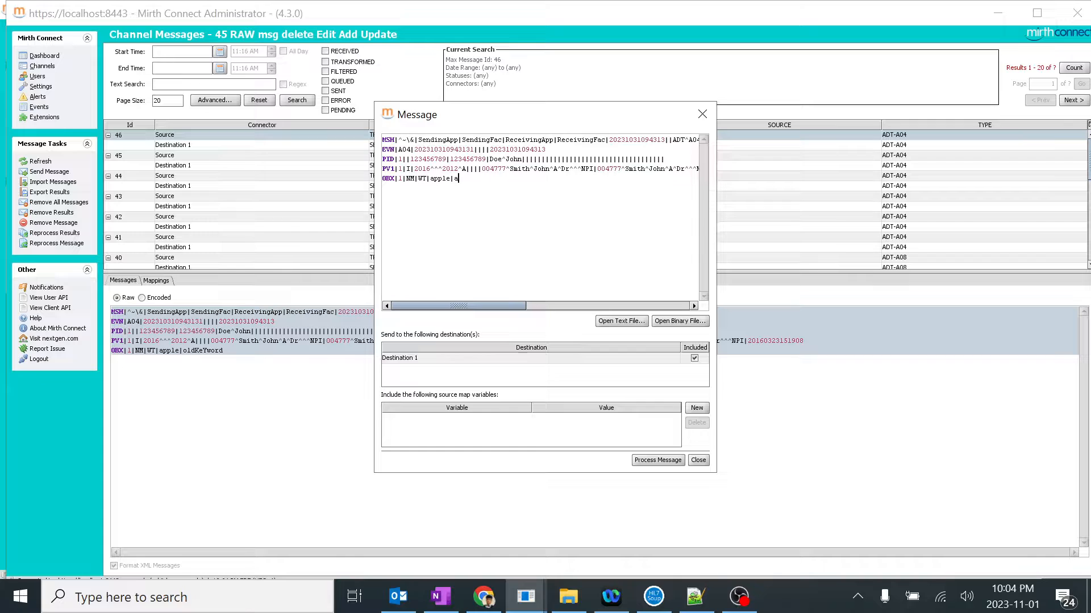
type("Gandhi")
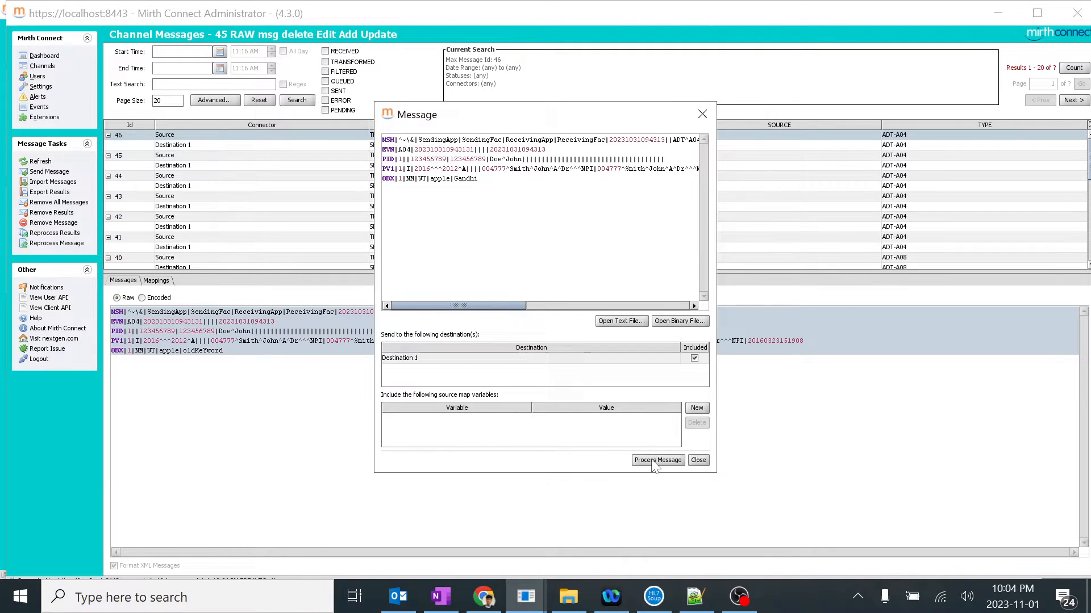
left_click(656, 460)
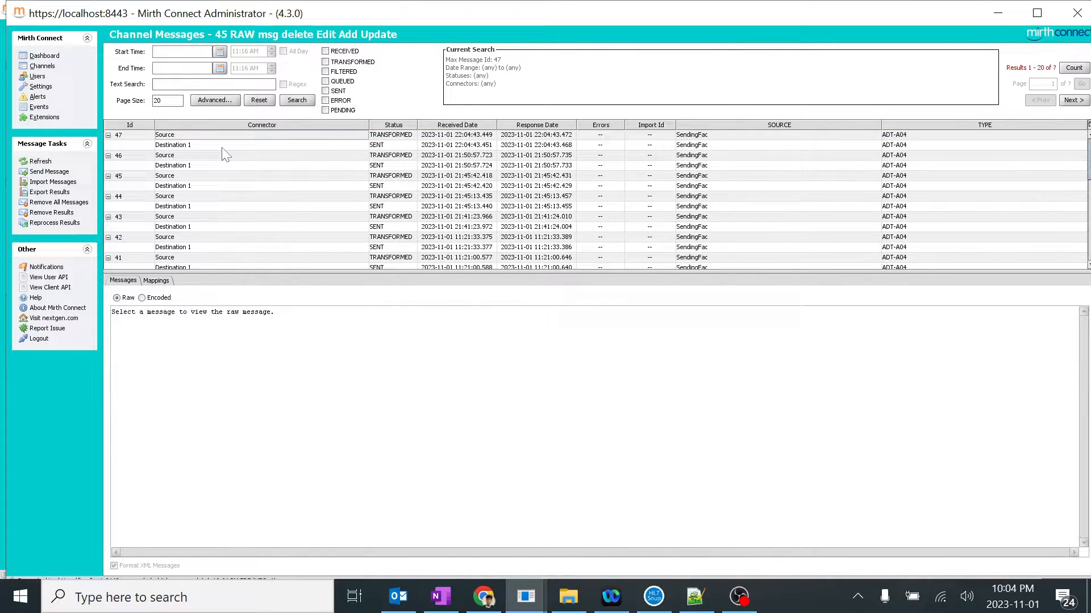
Step: Confirm message 47's Destination 1 encoded output shows 'Bose', then return to Channels
left_click(173, 145)
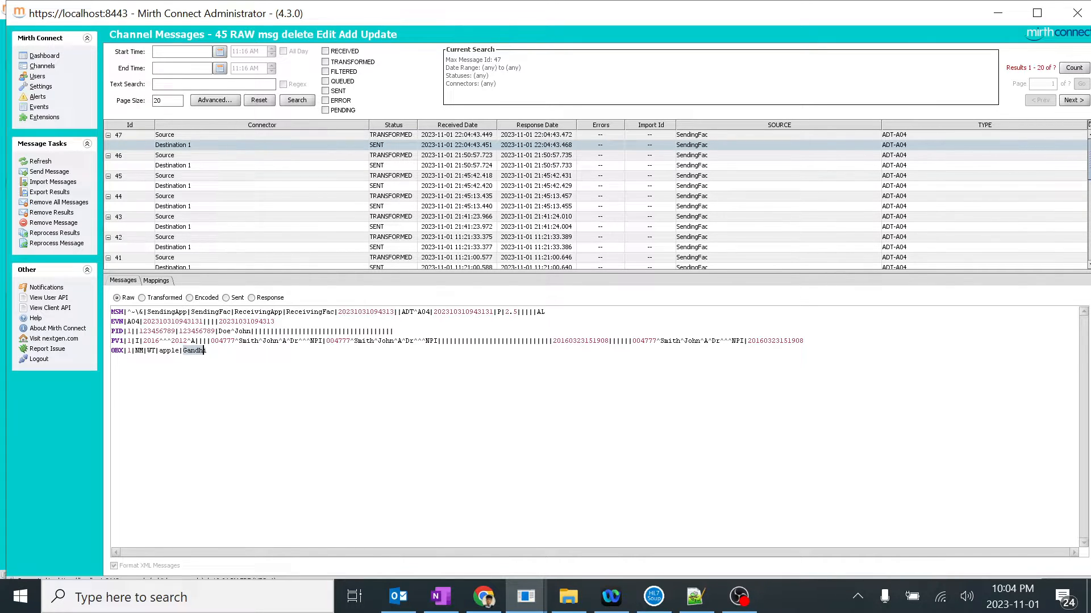
type("Bose")
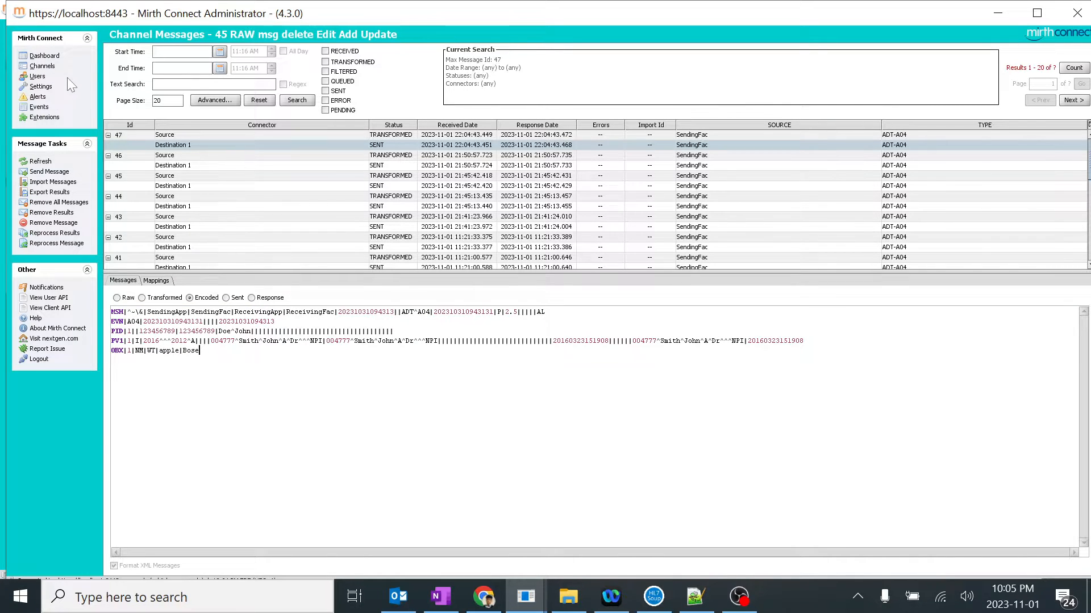
left_click(43, 66)
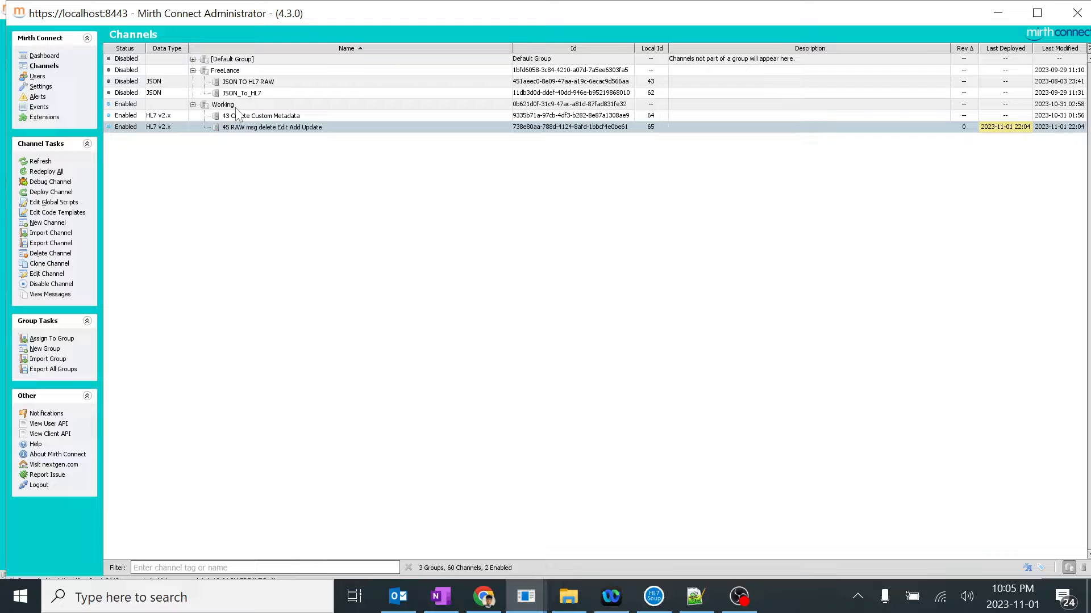
Step: Send message 48 with lowercase 'gandhi' and confirm its encoded OBX-5 stays unreplaced
double_click(272, 127)
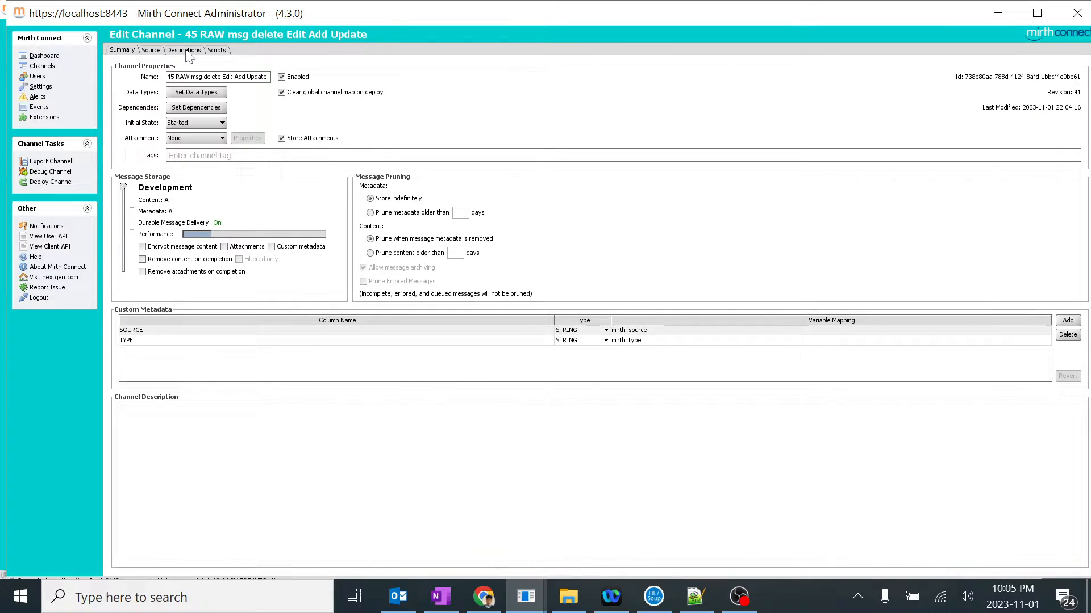
left_click(43, 55)
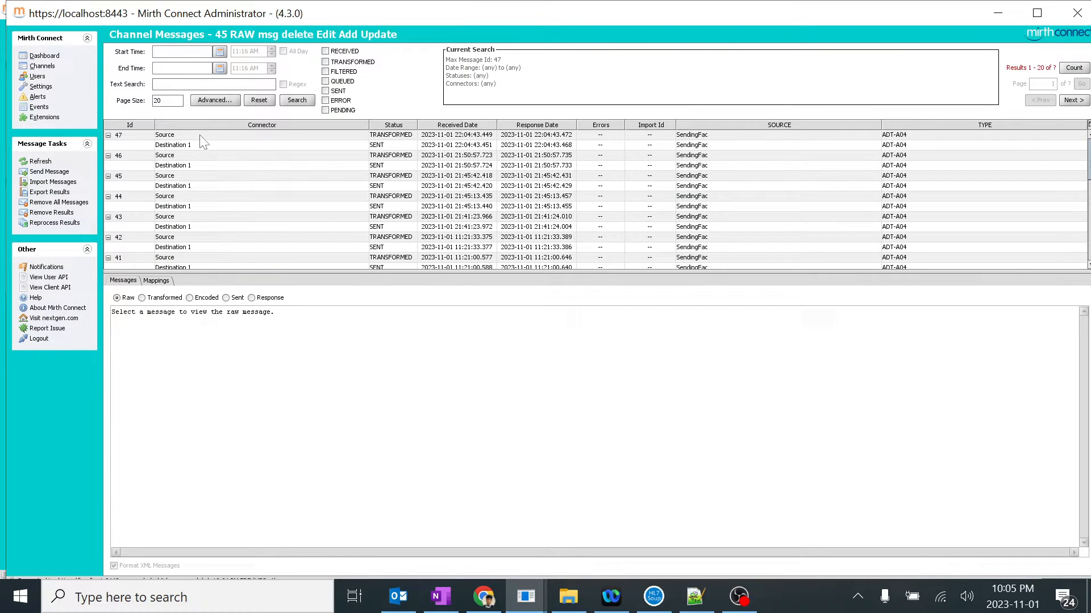
left_click(164, 134)
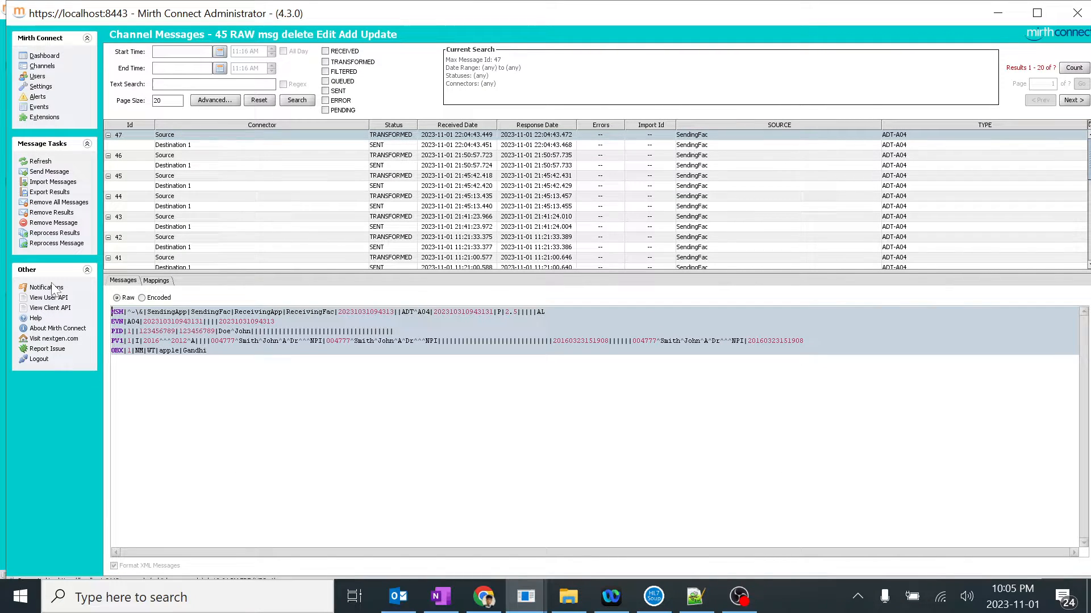
mouse_move(264, 144)
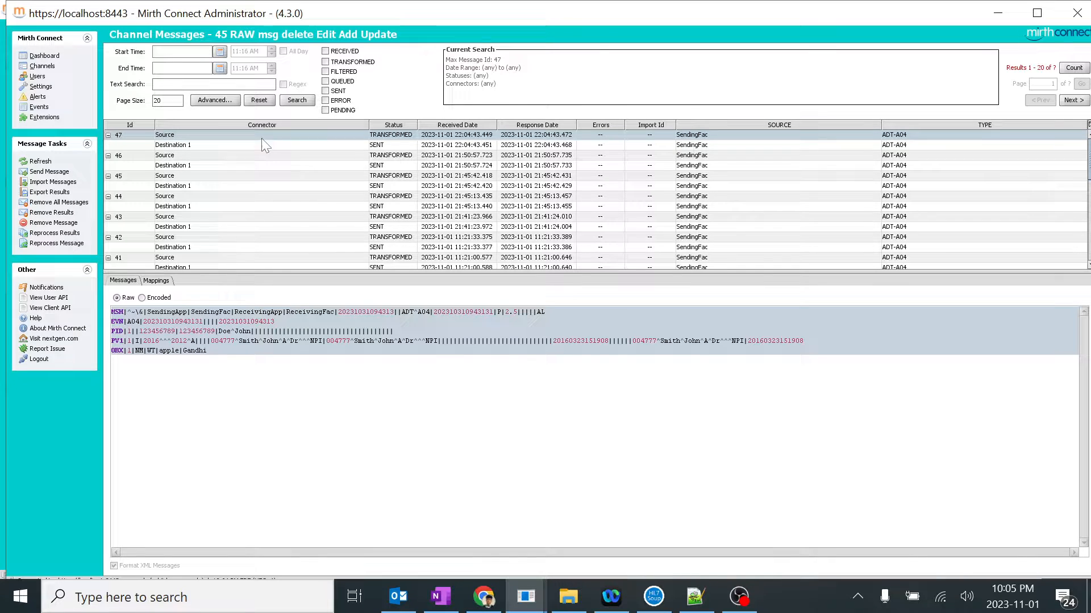
left_click(49, 171)
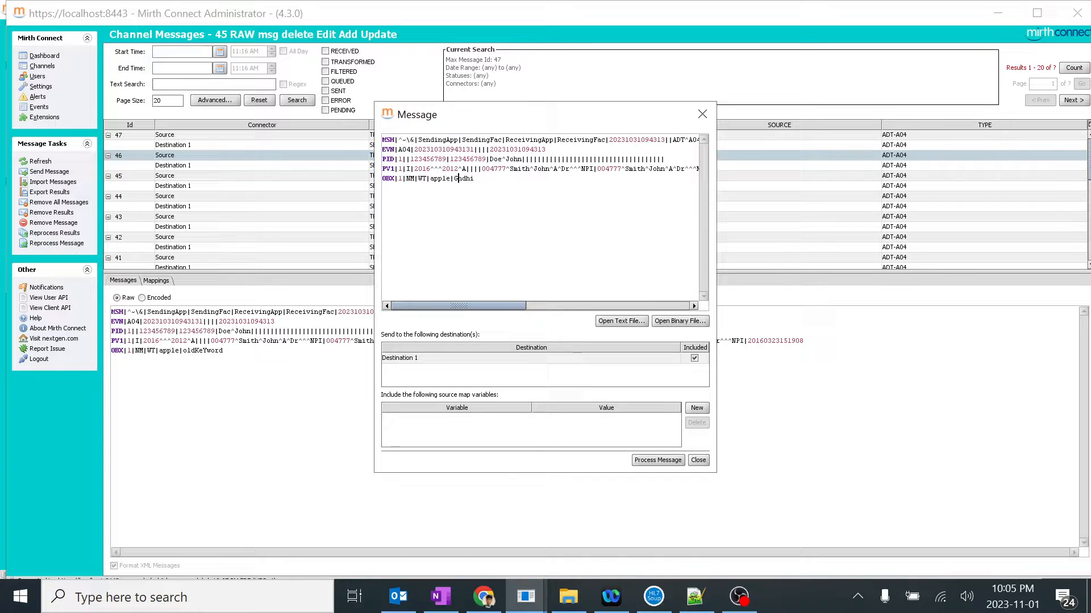
type("gandhi")
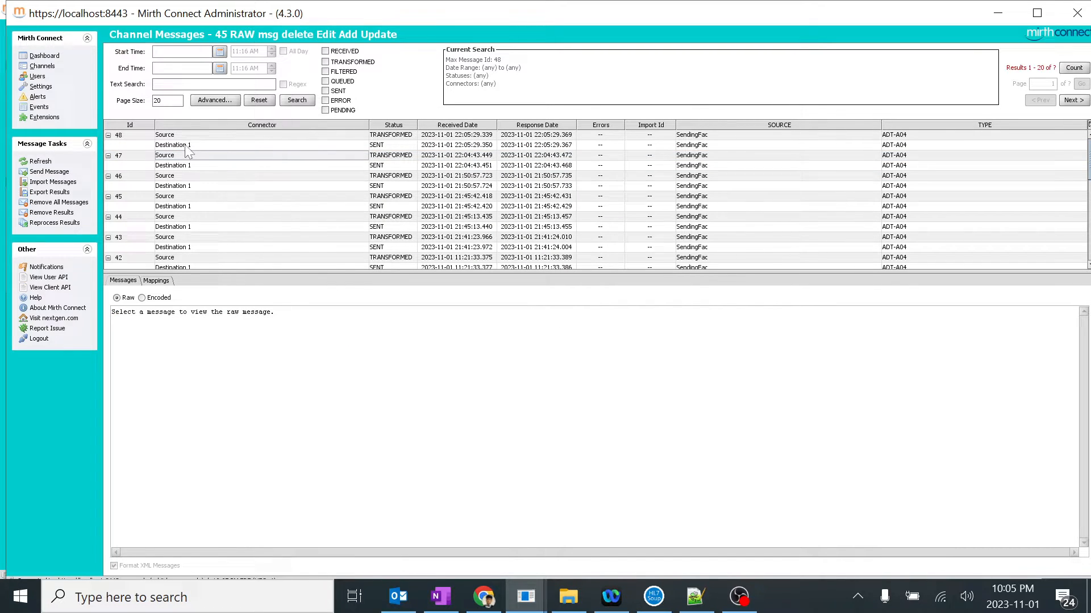
left_click(172, 145)
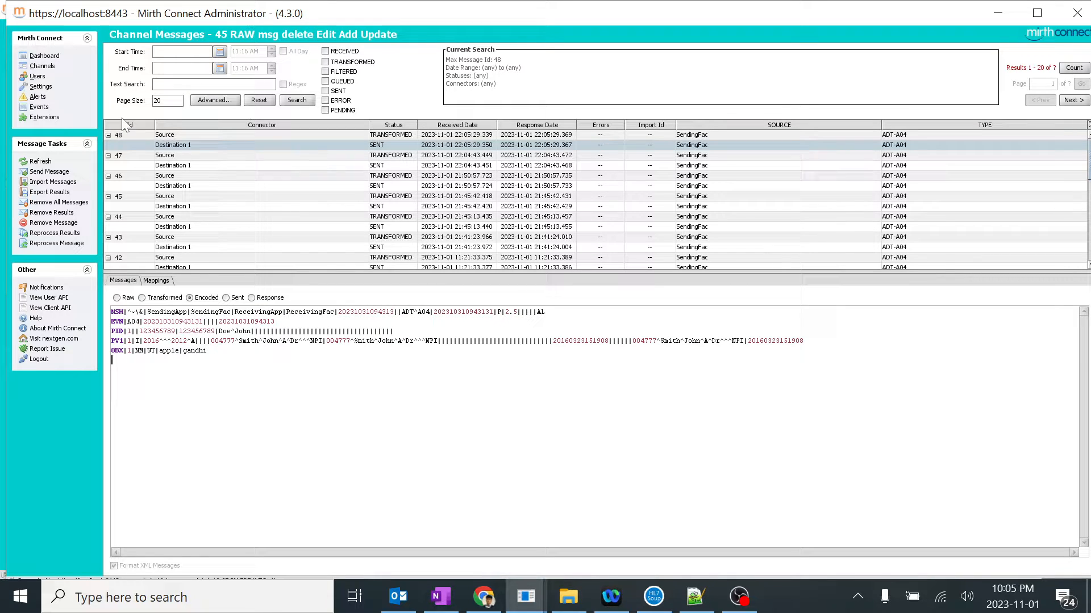
left_click(43, 65)
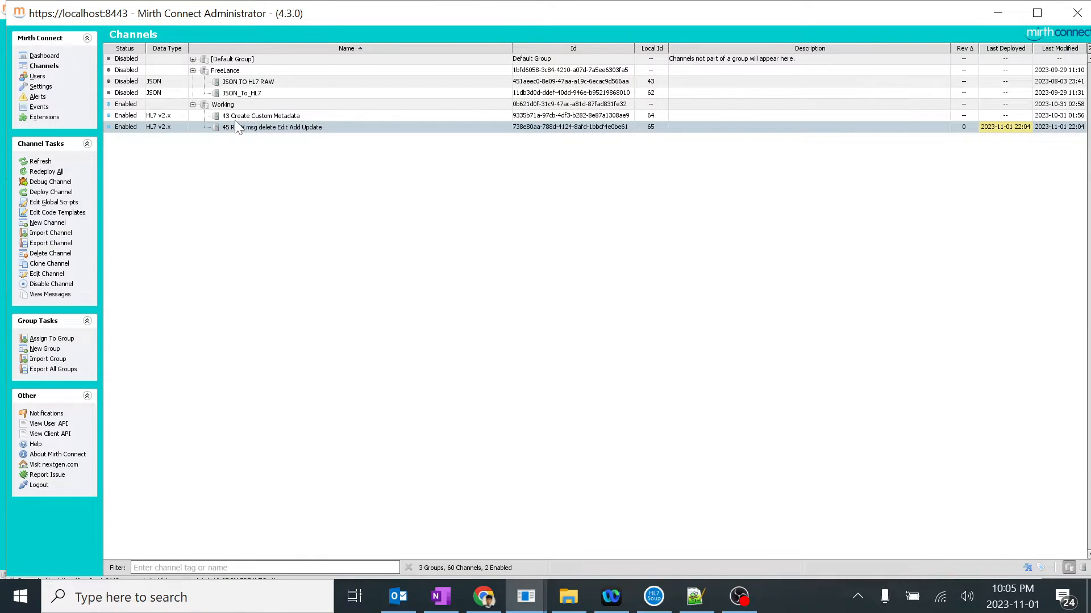
Step: Browse a channel's Source and Destination settings, then reopen the 45 RAW channel editor
double_click(260, 115)
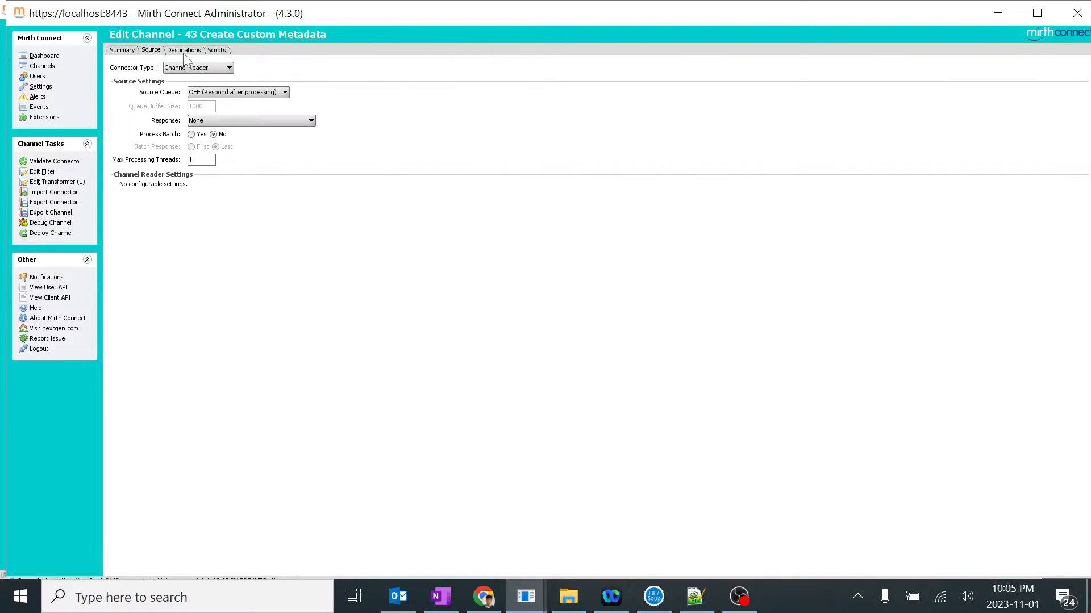
left_click(183, 49)
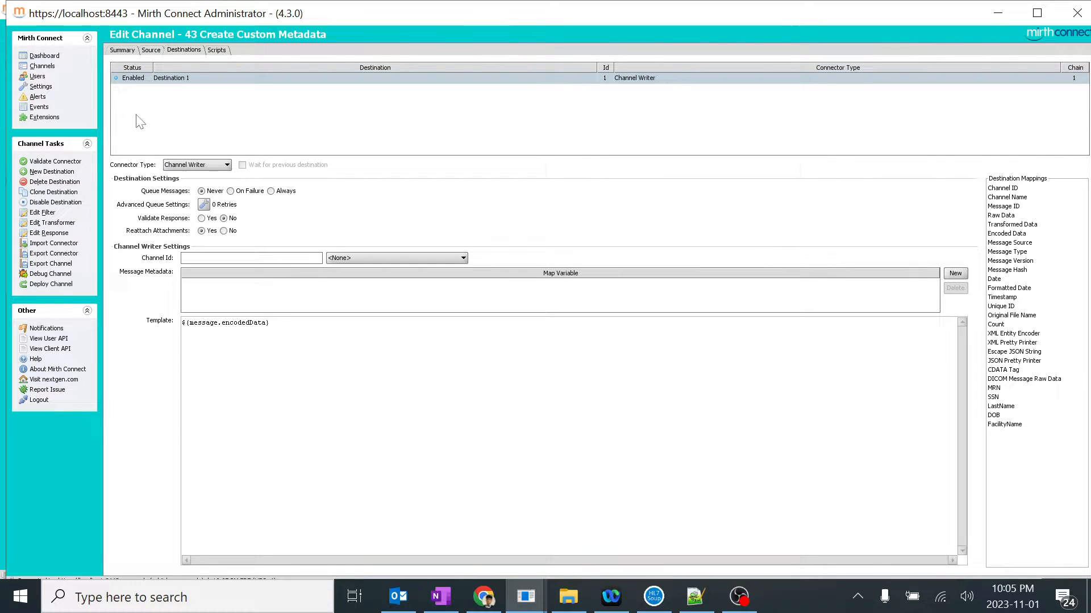
left_click(150, 50)
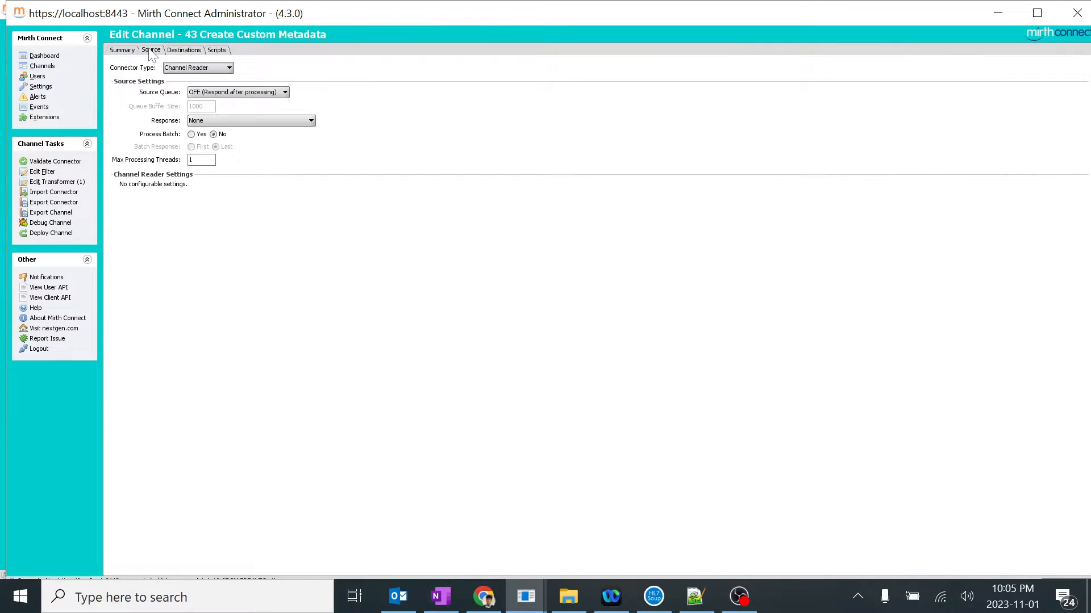
left_click(43, 65)
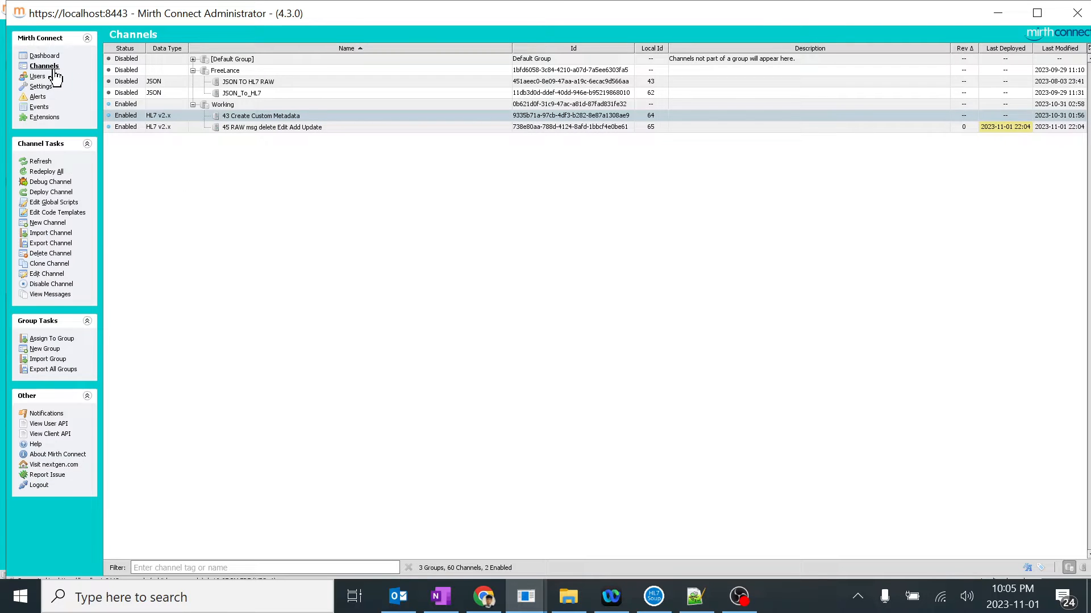
double_click(272, 126)
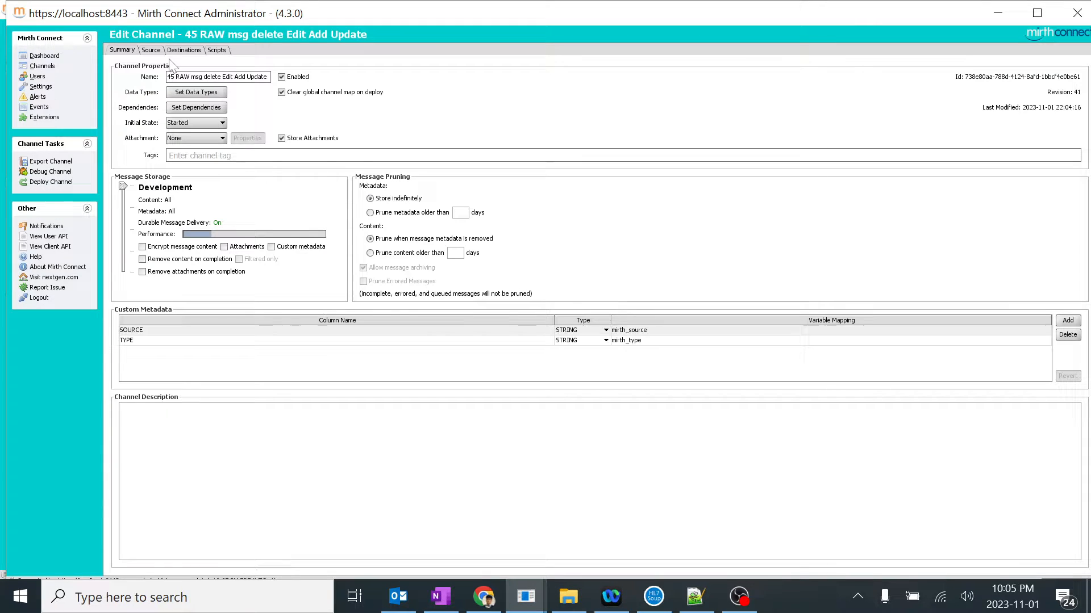
mouse_move(195, 42)
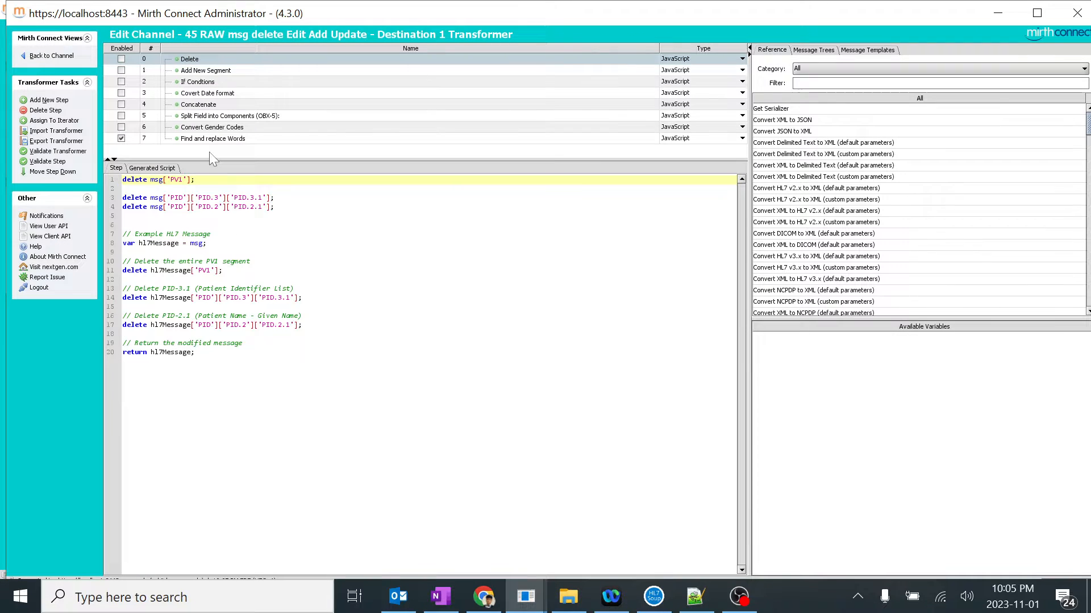
Step: Change the replace pattern to the case-insensitive regex literal '/GaNdhi/gi'
left_click(212, 139)
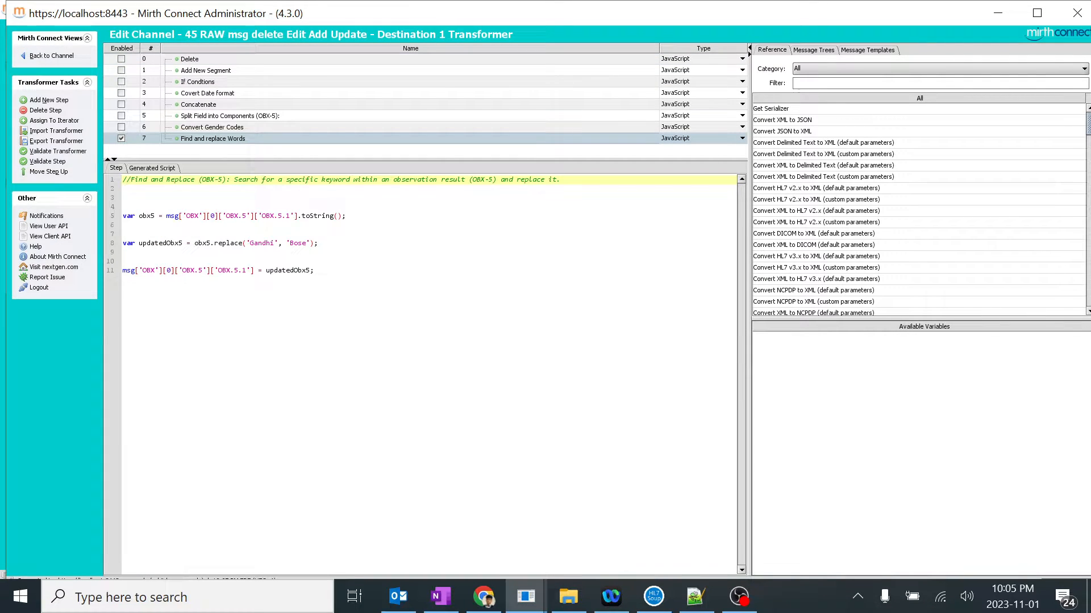
left_click(218, 269)
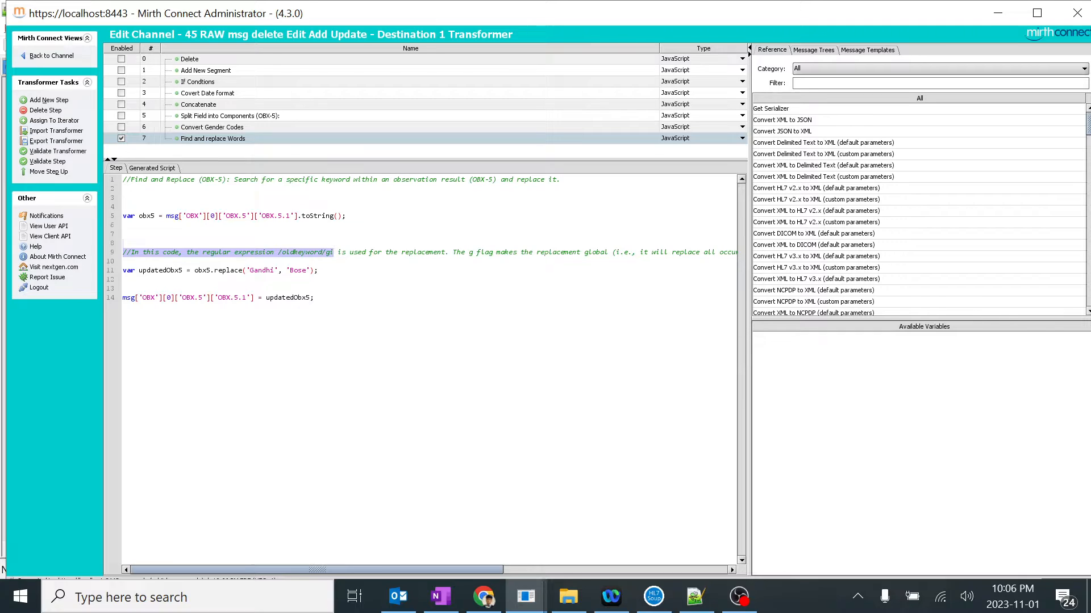
left_click(209, 271)
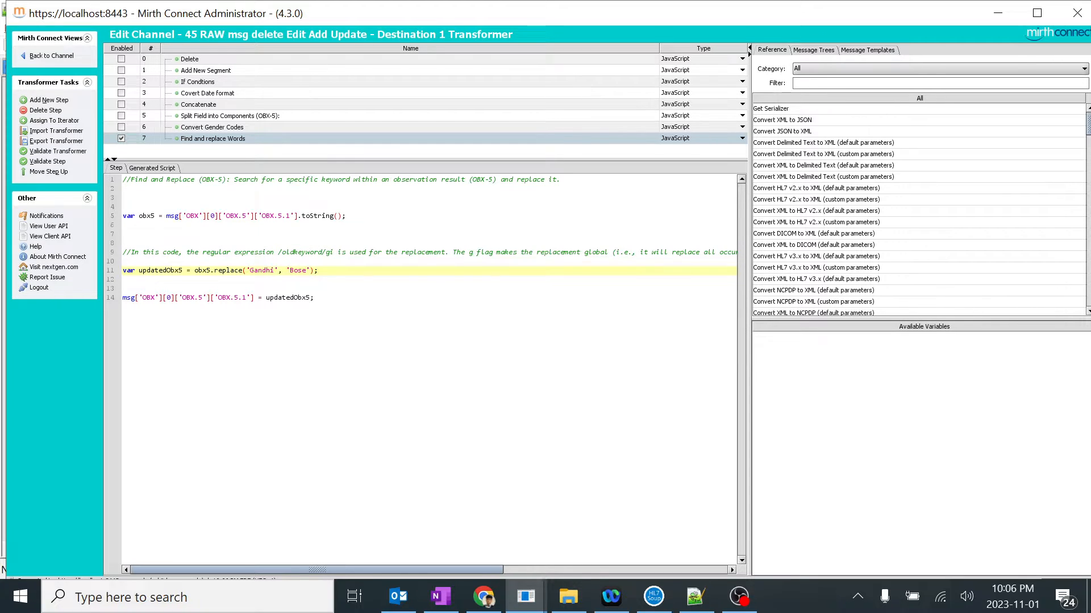
type("/")
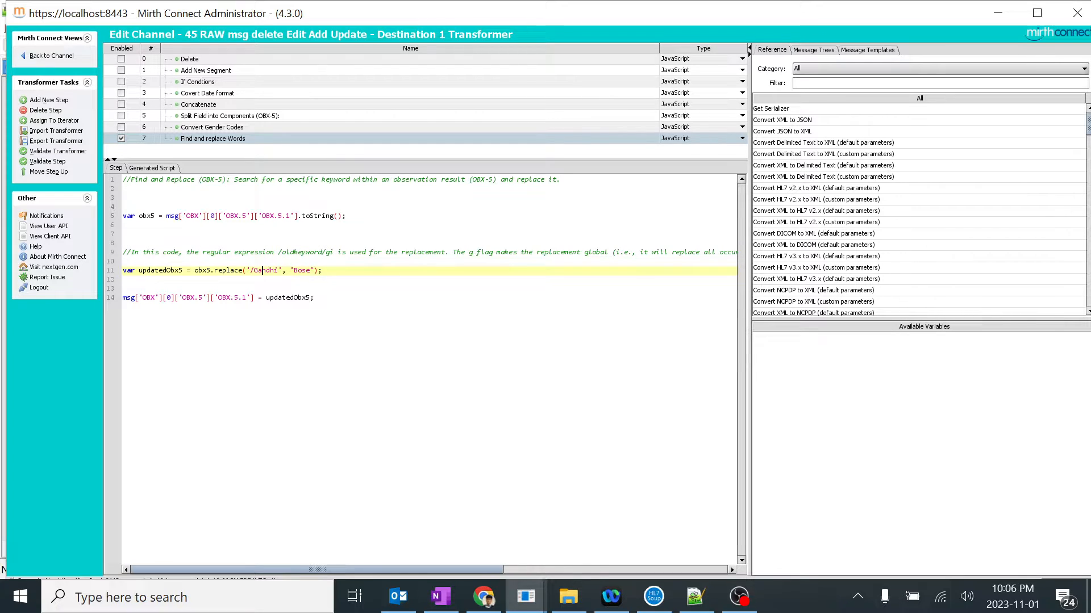
type("/")
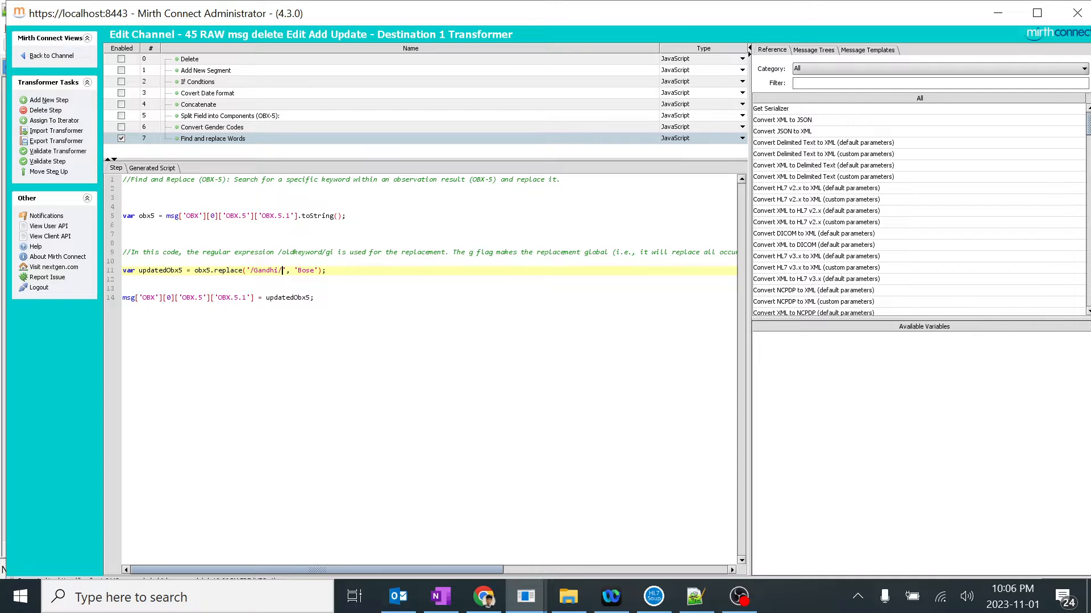
type("gi")
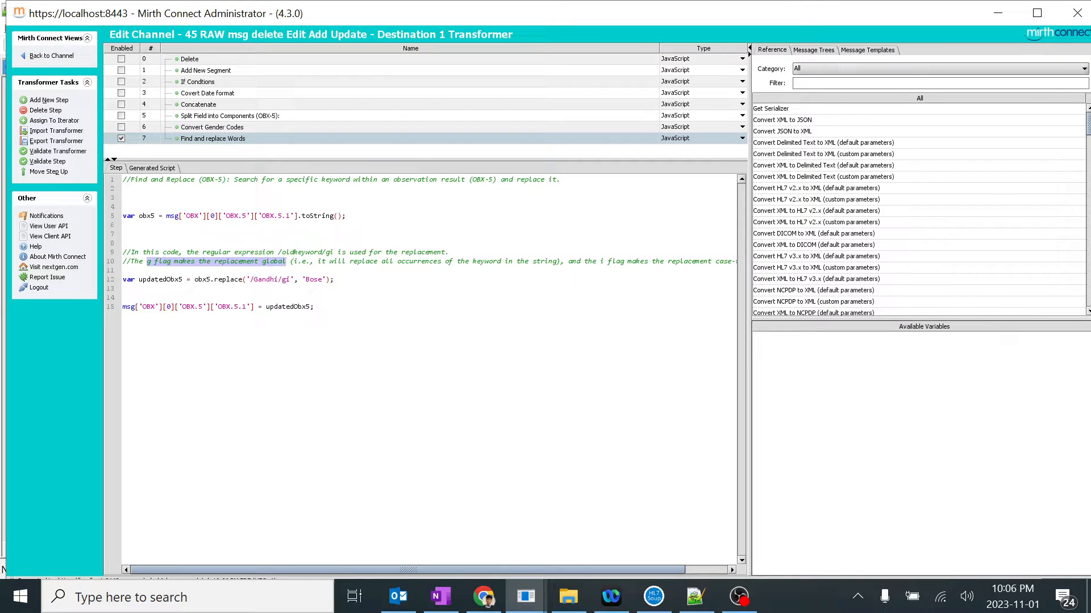
scroll("right", 3)
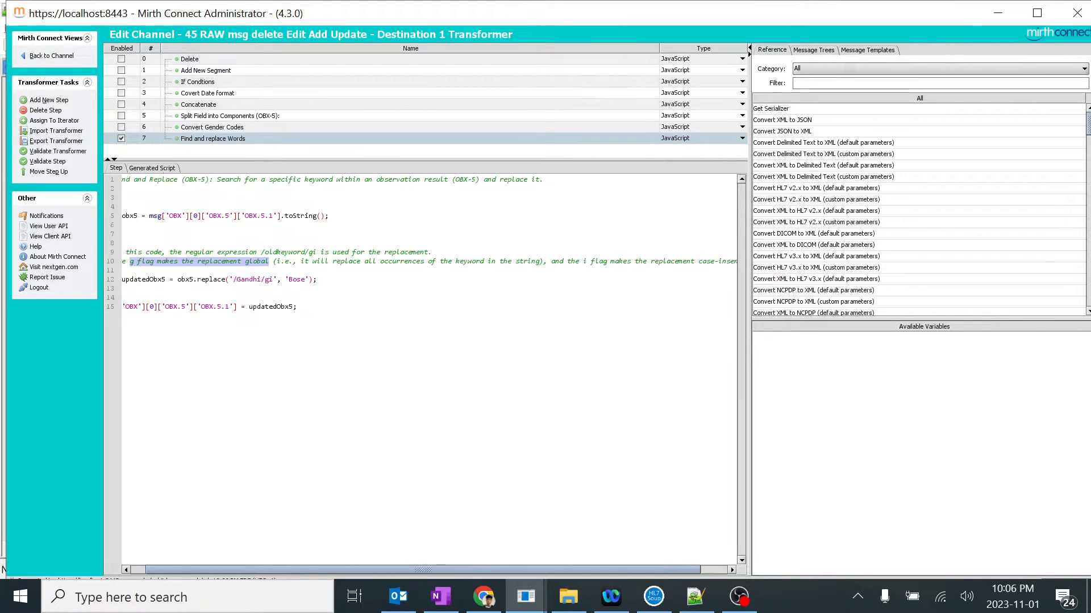
scroll("right", 3)
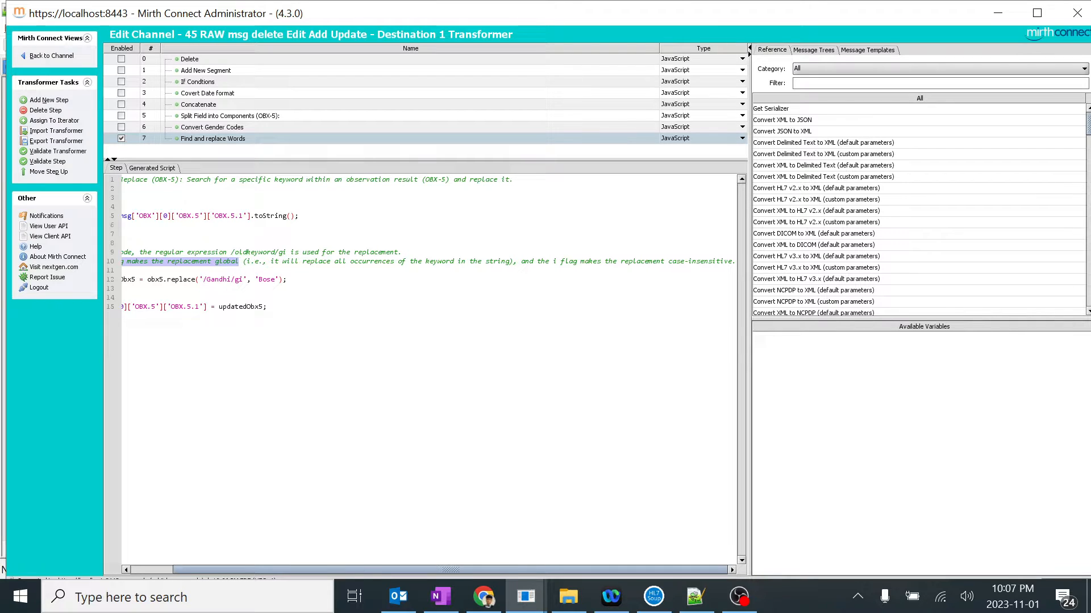
scroll("left", 3)
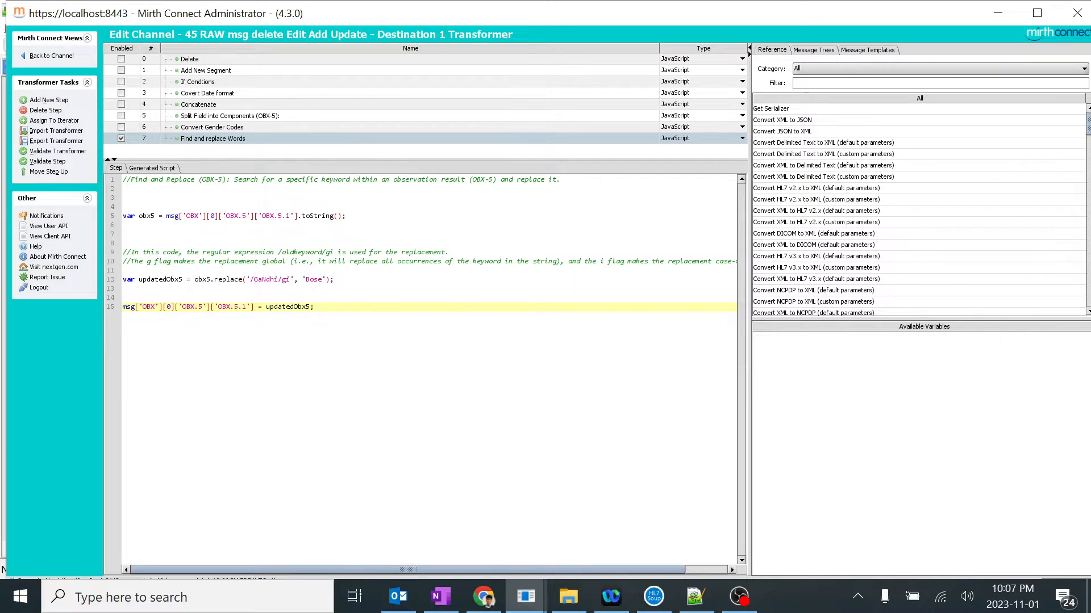
double_click(264, 279)
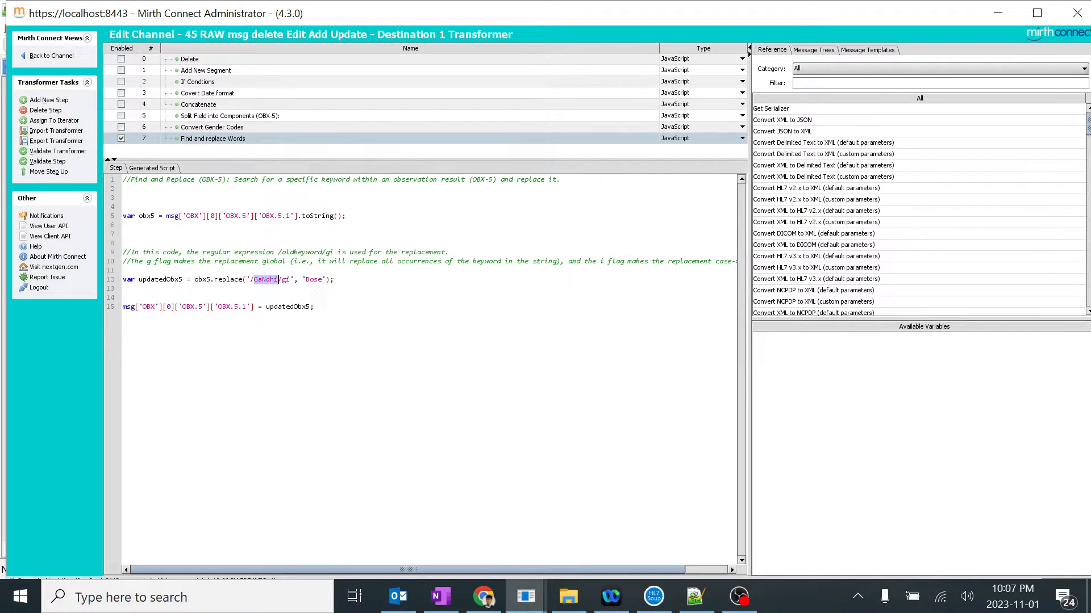
Step: Save the channel changes and open its message history
left_click(52, 55)
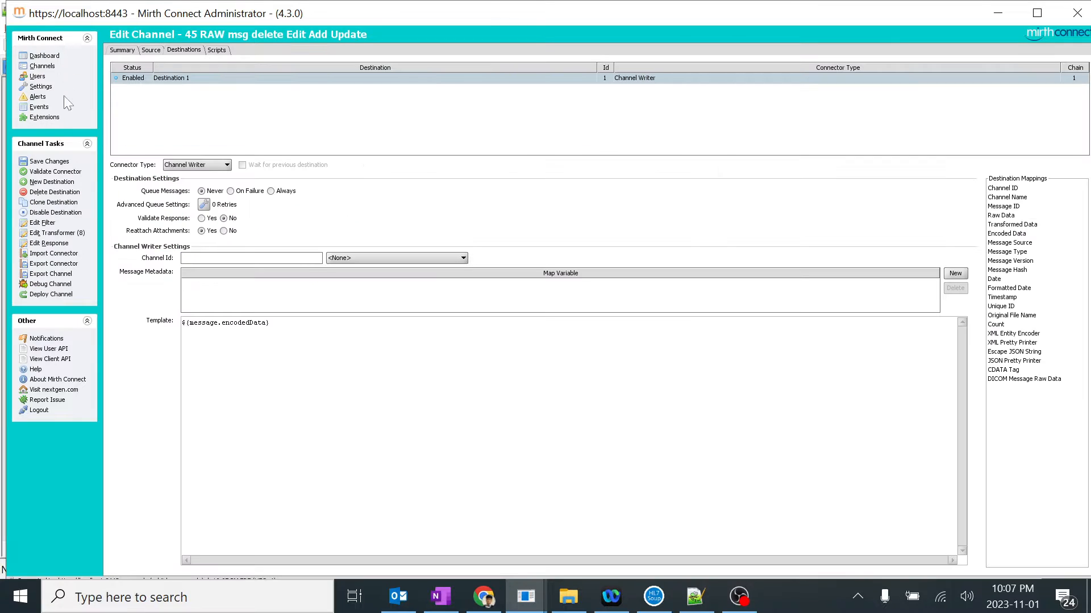
left_click(49, 161)
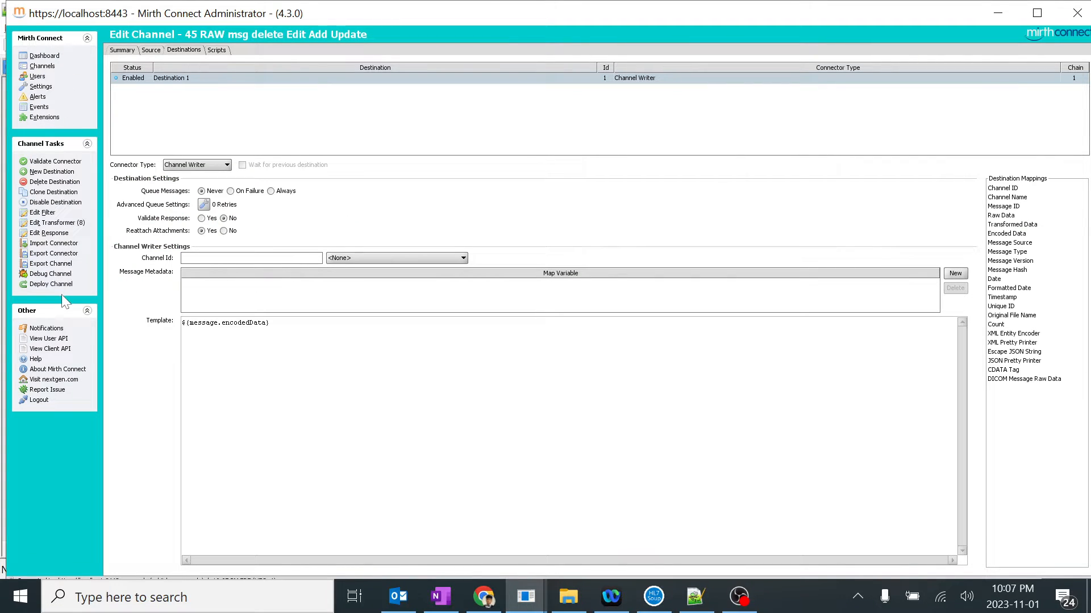
left_click(46, 55)
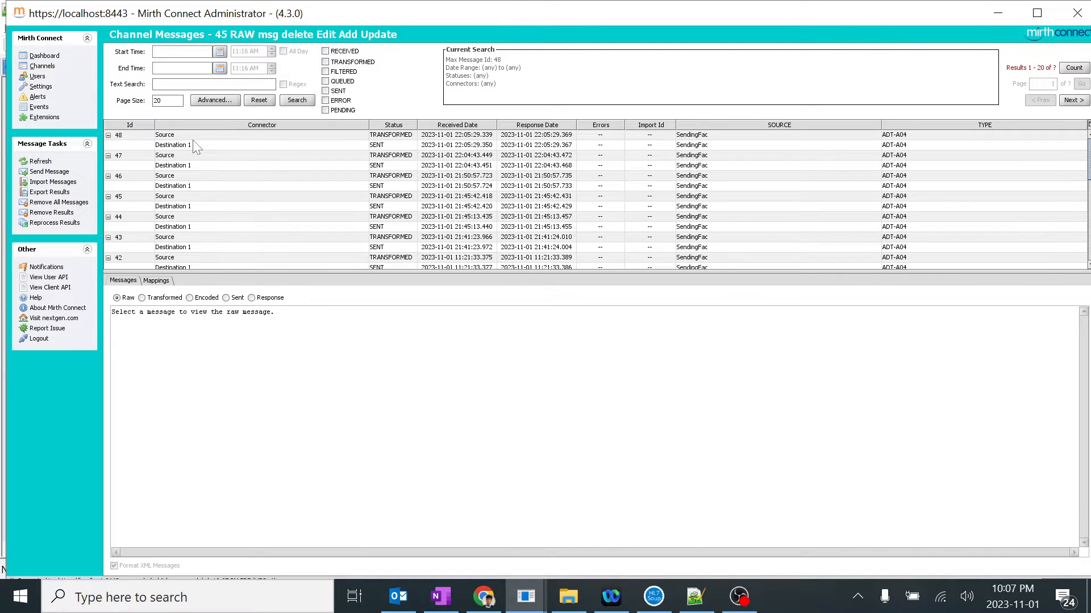
Step: Reprocess message 48 through Destination 1 and view message 49's encoded output
left_click(165, 134)
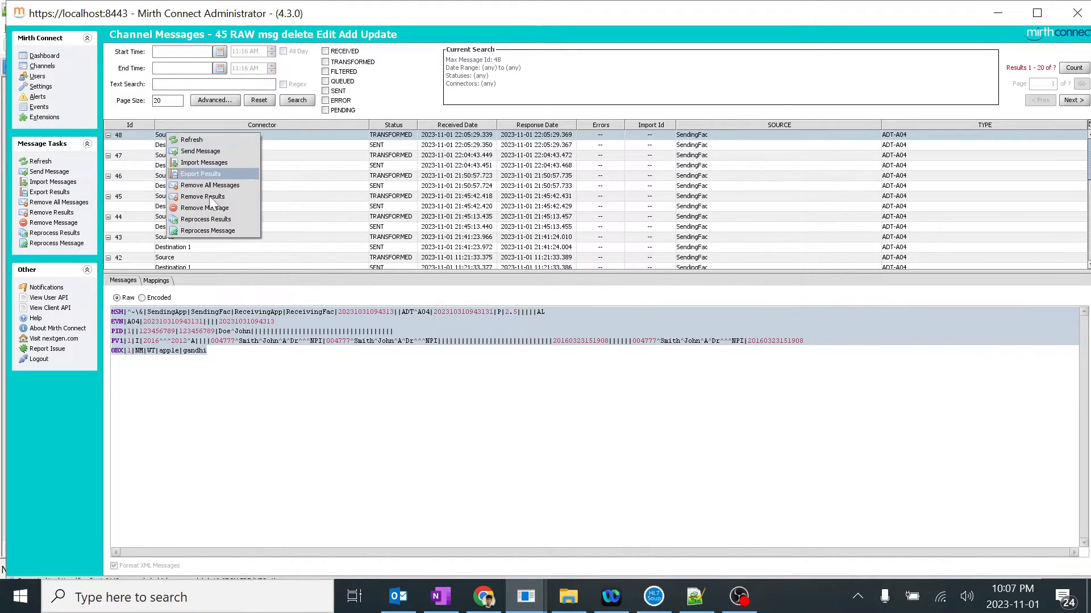
left_click(207, 230)
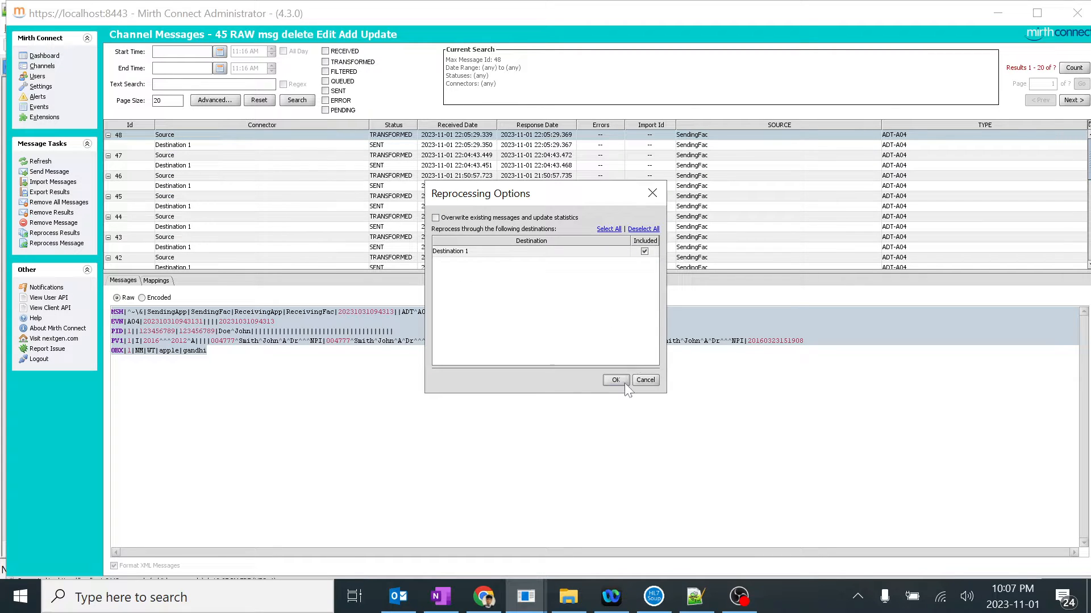
left_click(614, 380)
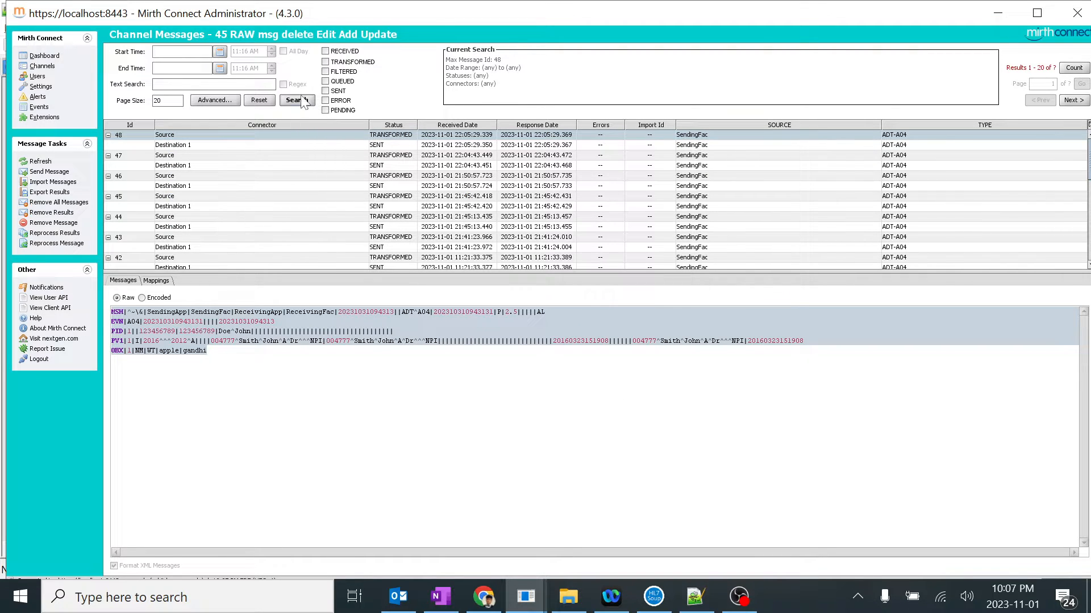
left_click(296, 100)
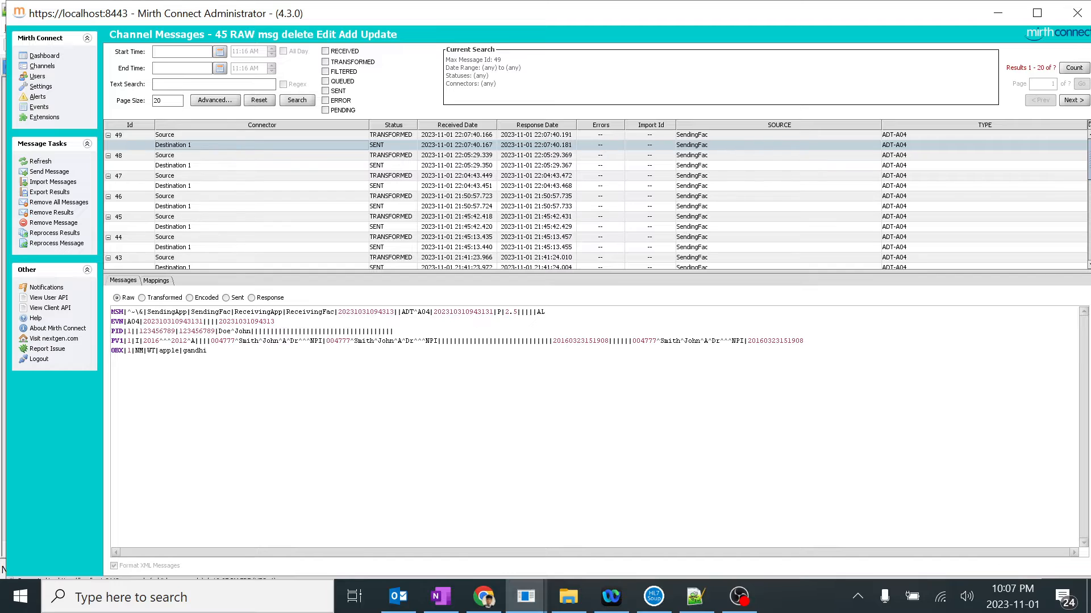
double_click(194, 351)
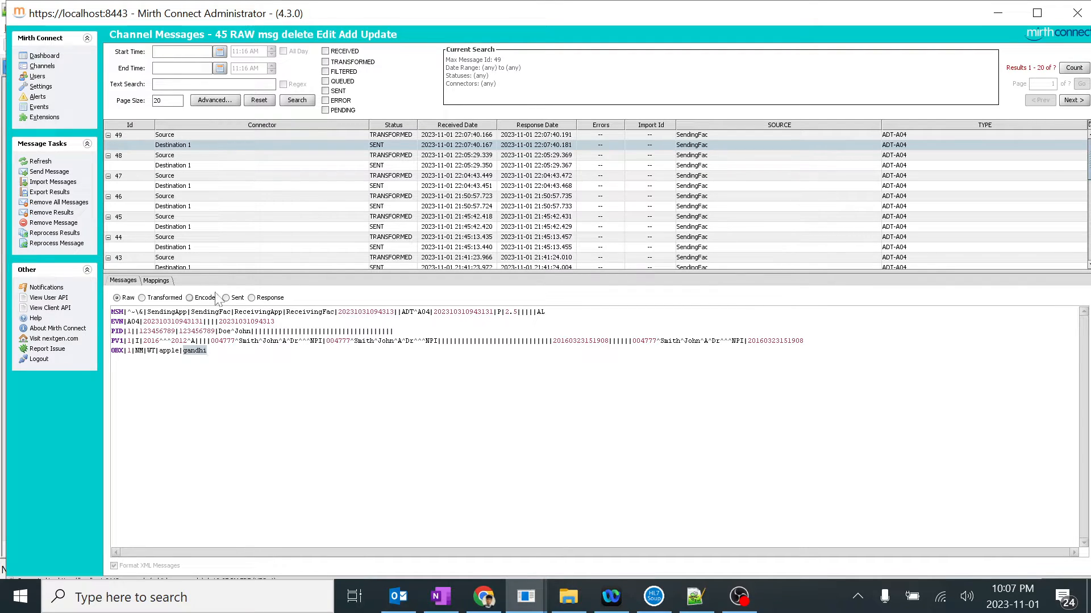
left_click(189, 297)
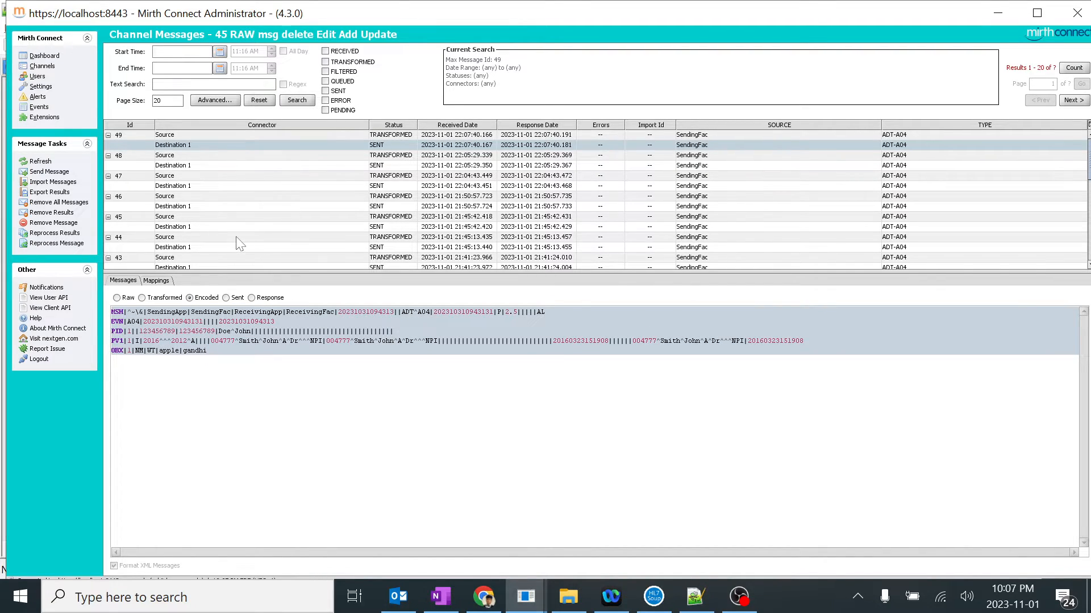
mouse_move(75, 130)
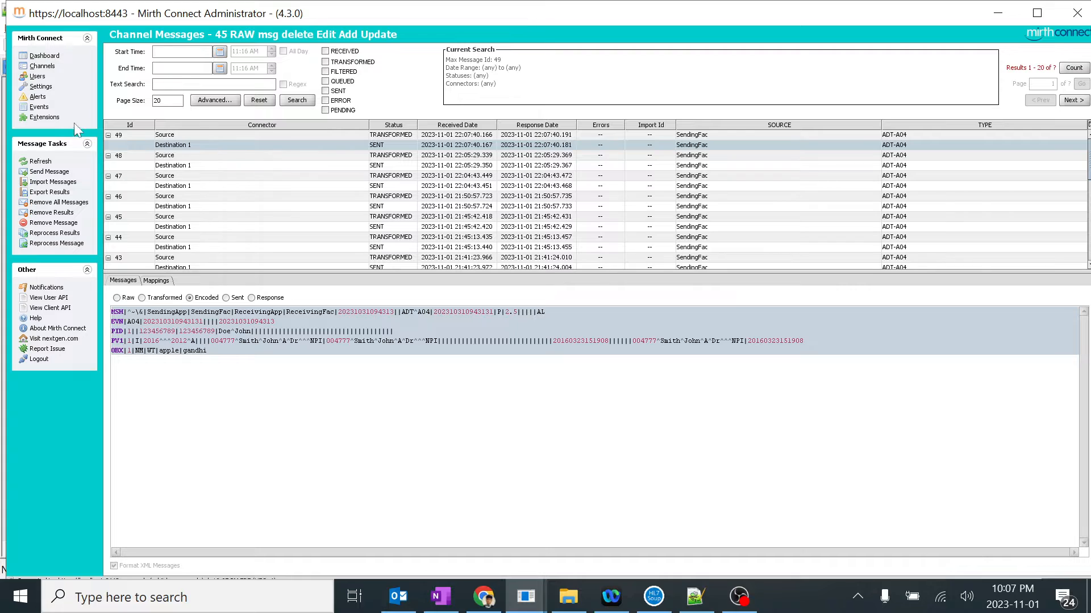
Step: In the Find and replace Words step, unquote the replace pattern to the regex literal /GaNdhi/gi
left_click(43, 66)
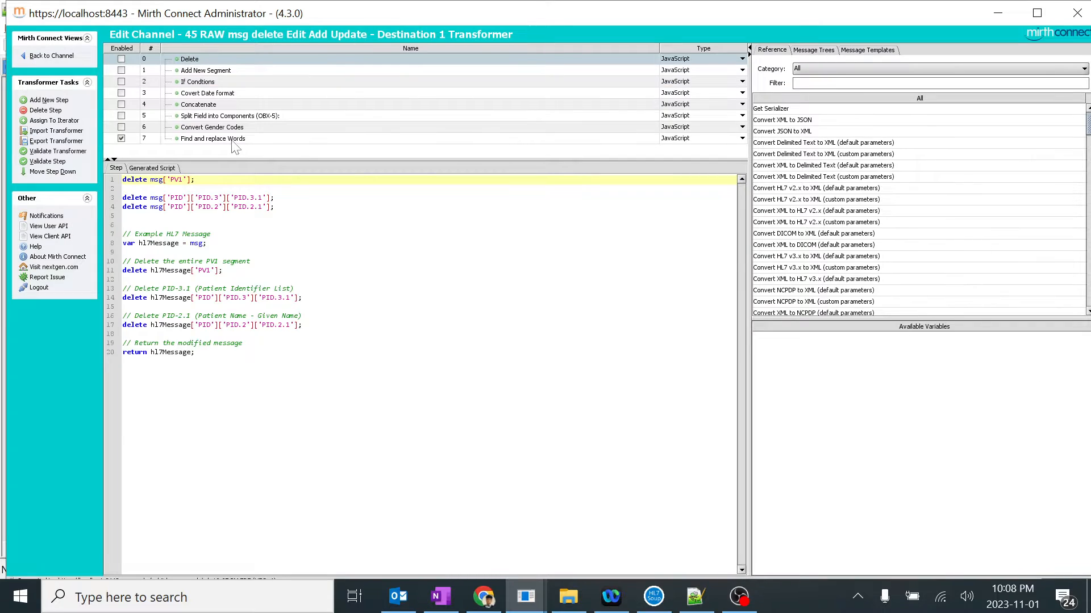
left_click(212, 138)
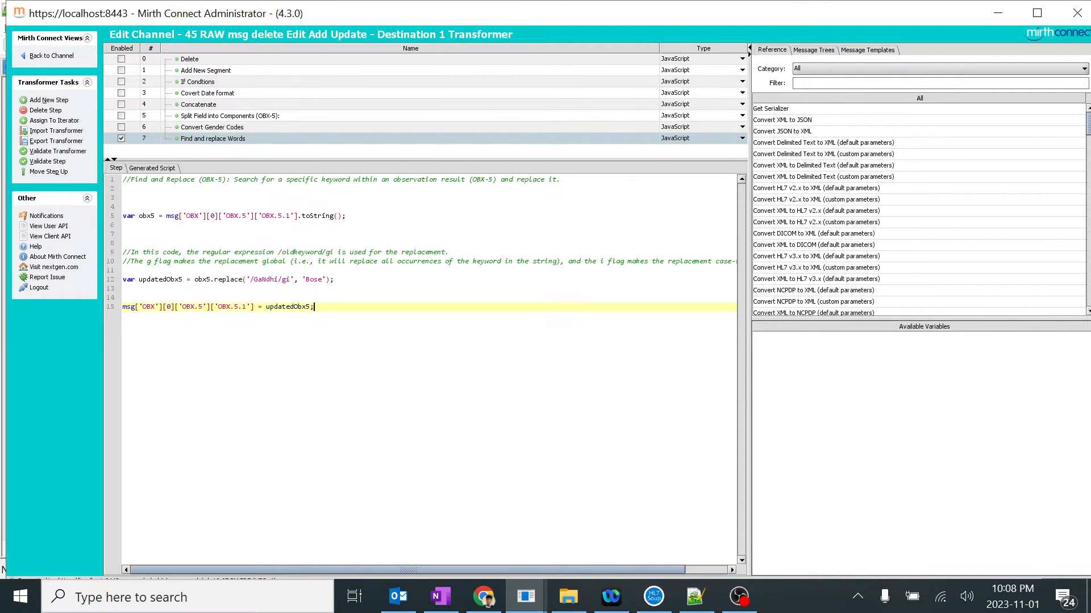
key("enter")
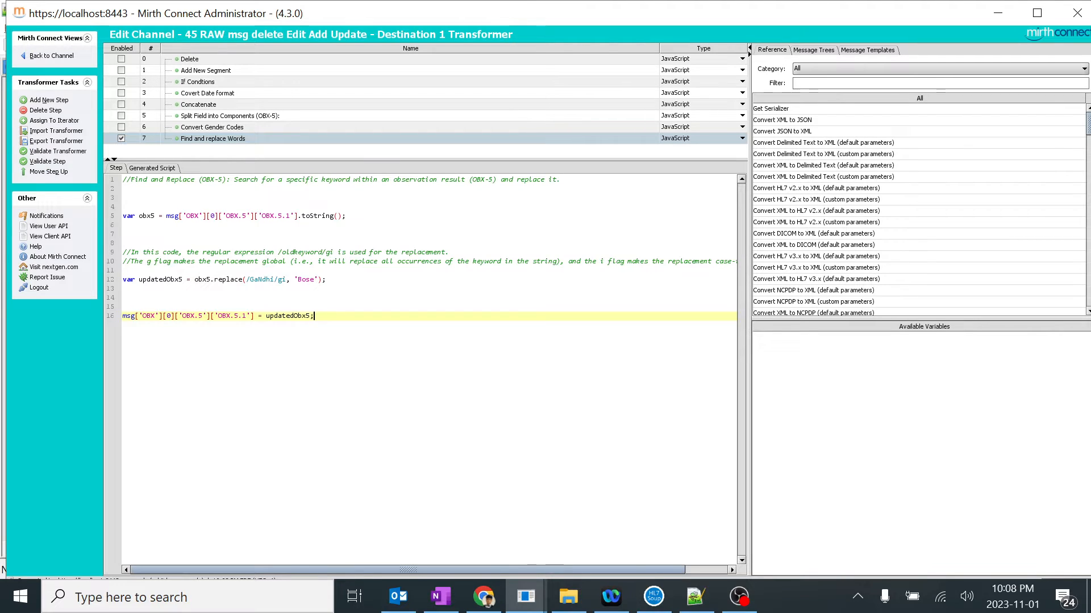
mouse_move(50, 55)
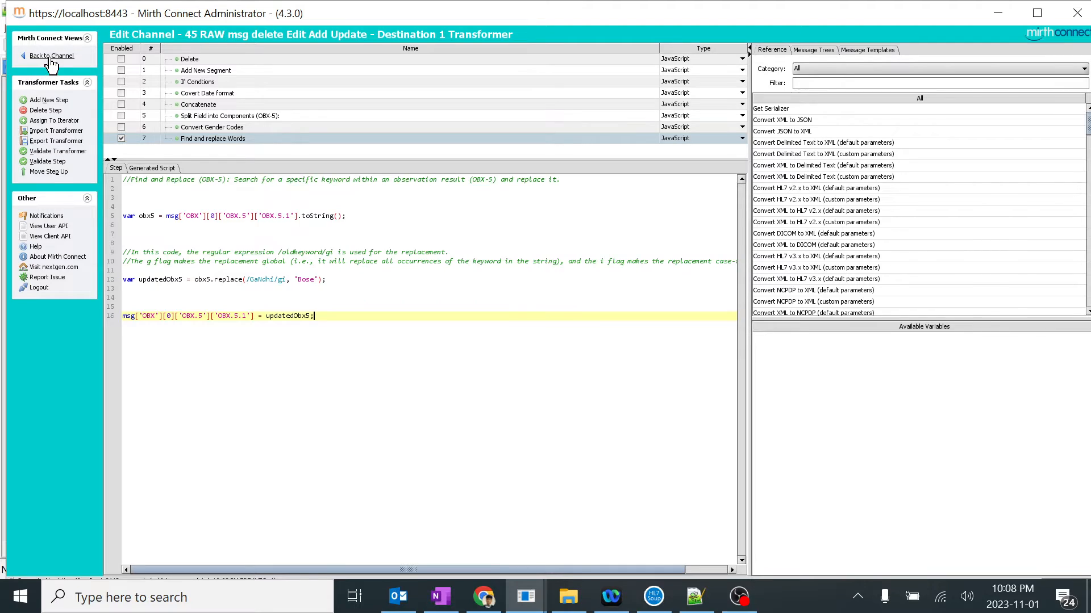
Step: Recheck the transformer regex, then view the channel's message history showing new message 50
left_click(51, 55)
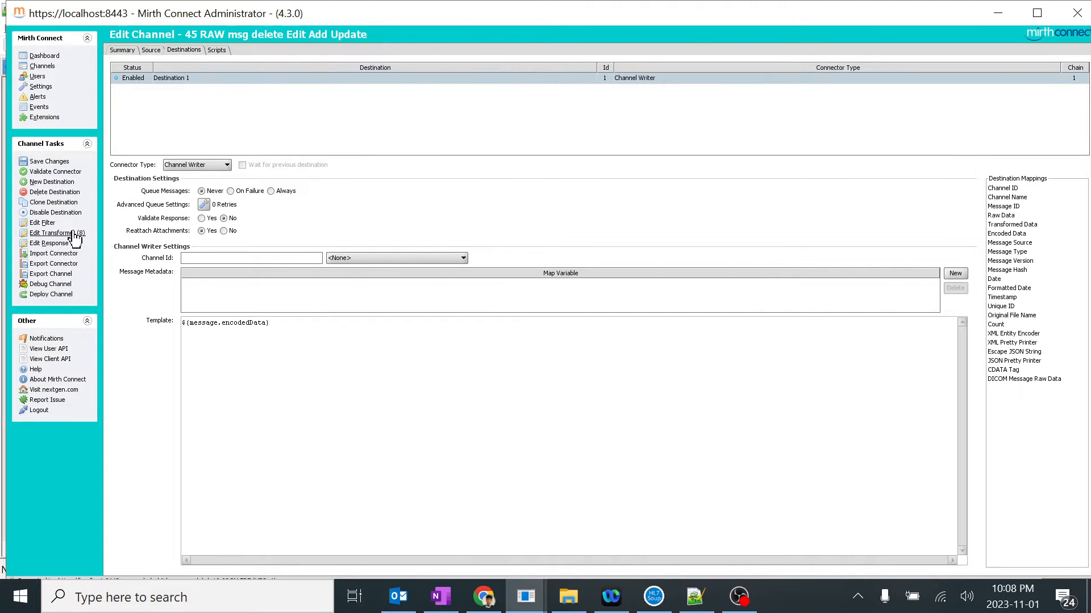
left_click(54, 232)
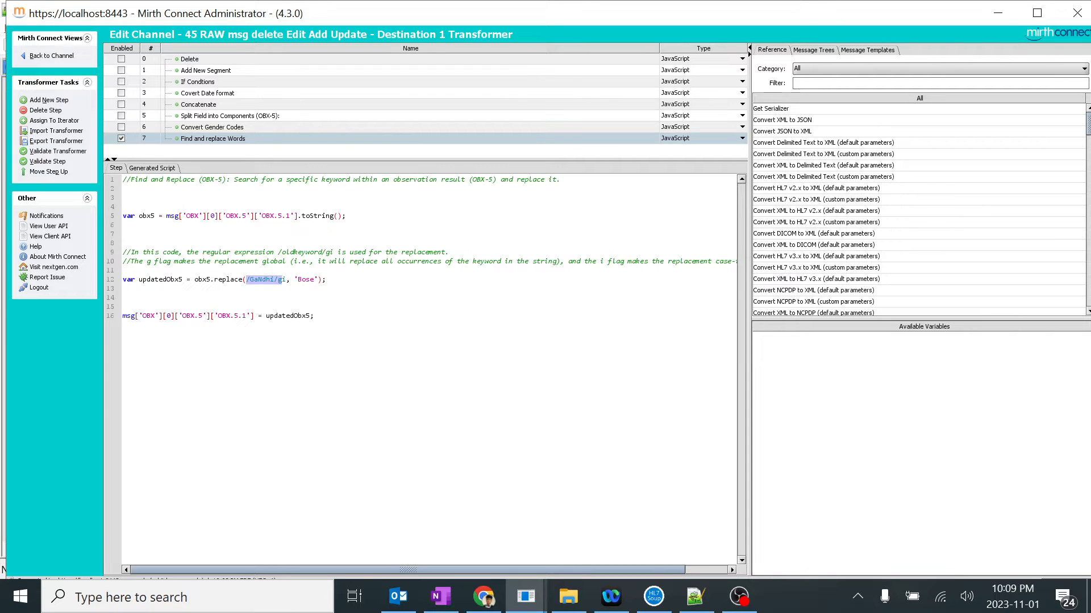
left_click(51, 56)
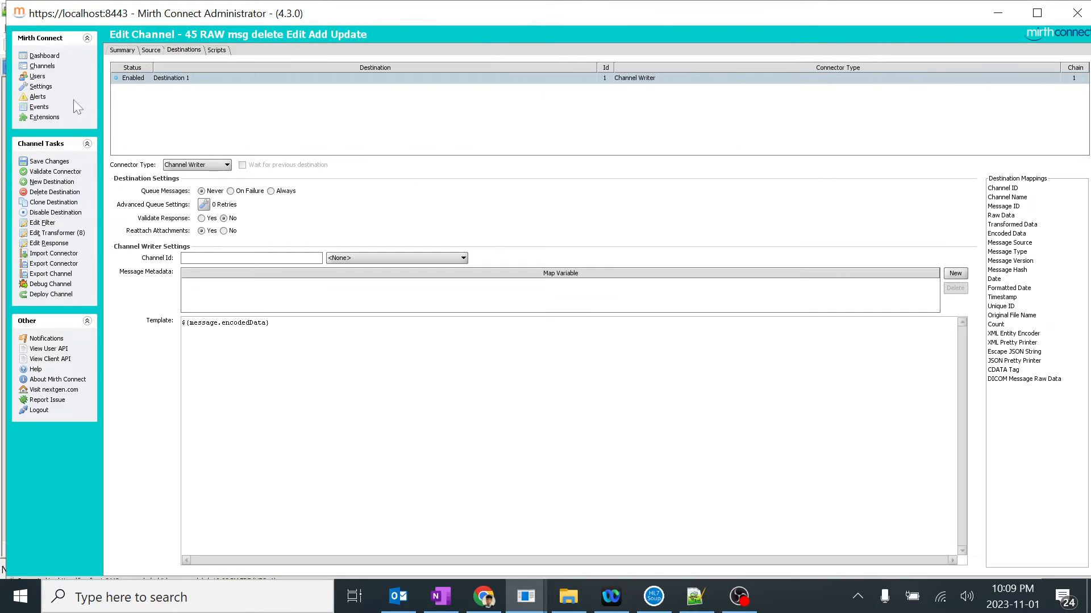
left_click(49, 161)
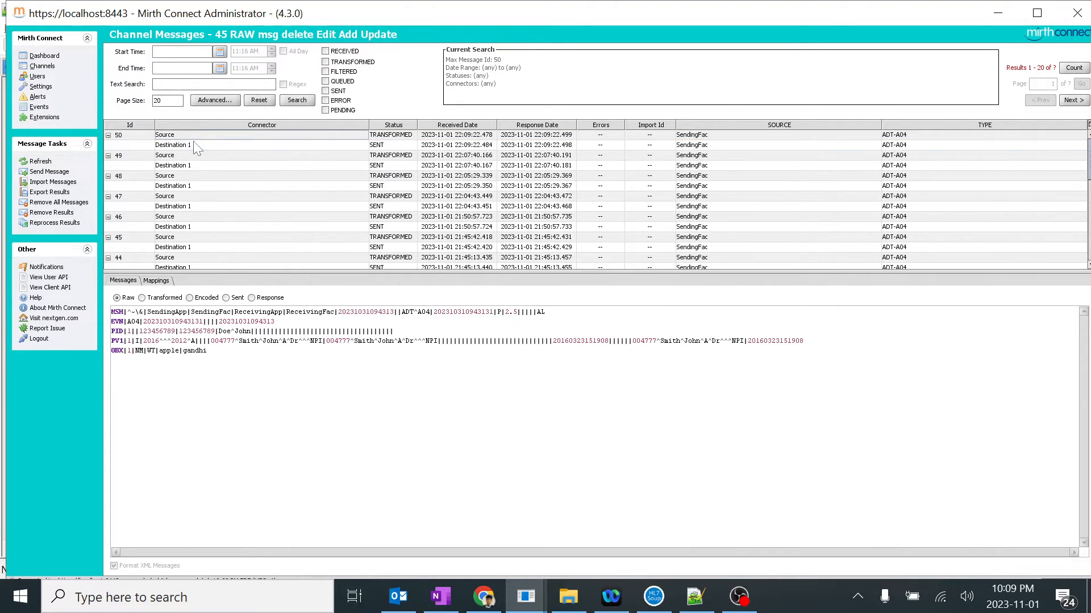
Step: Open message 50 for resending and change the OBX keyword gandhi to gandhI
left_click(173, 144)
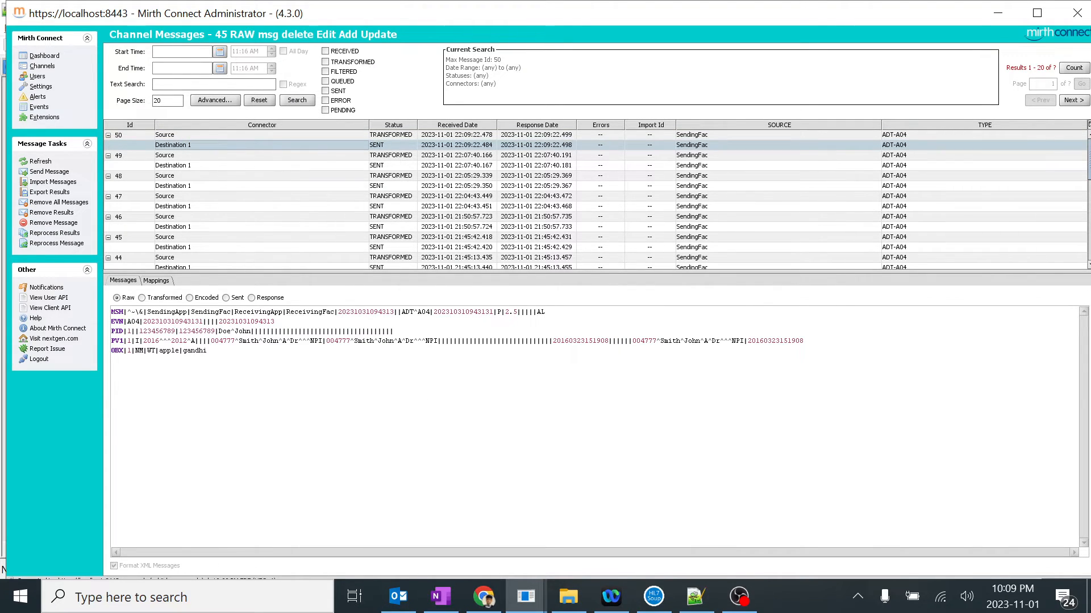
double_click(195, 350)
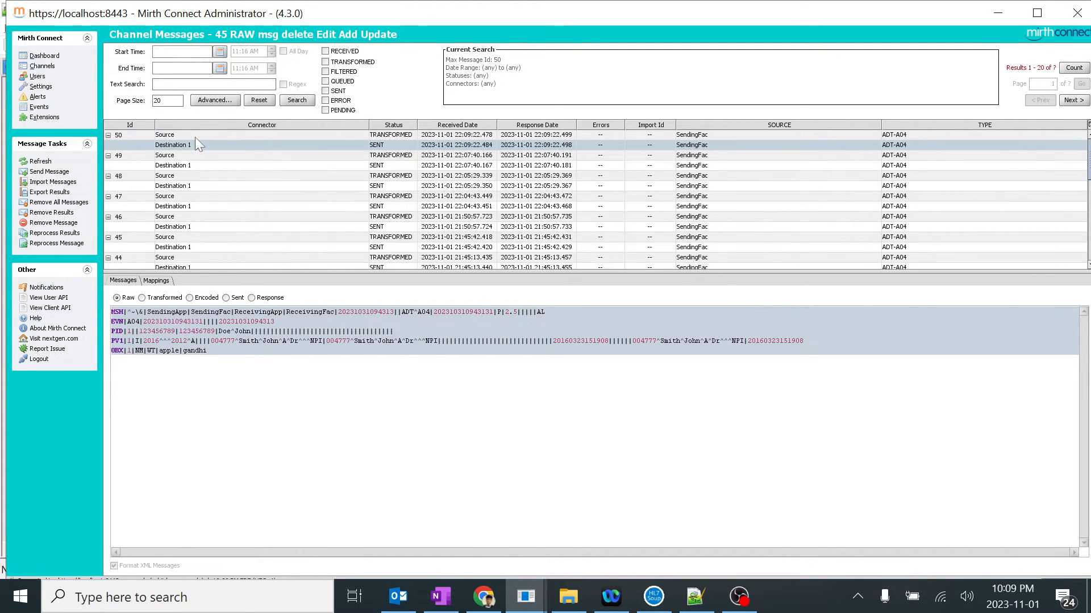
left_click(49, 171)
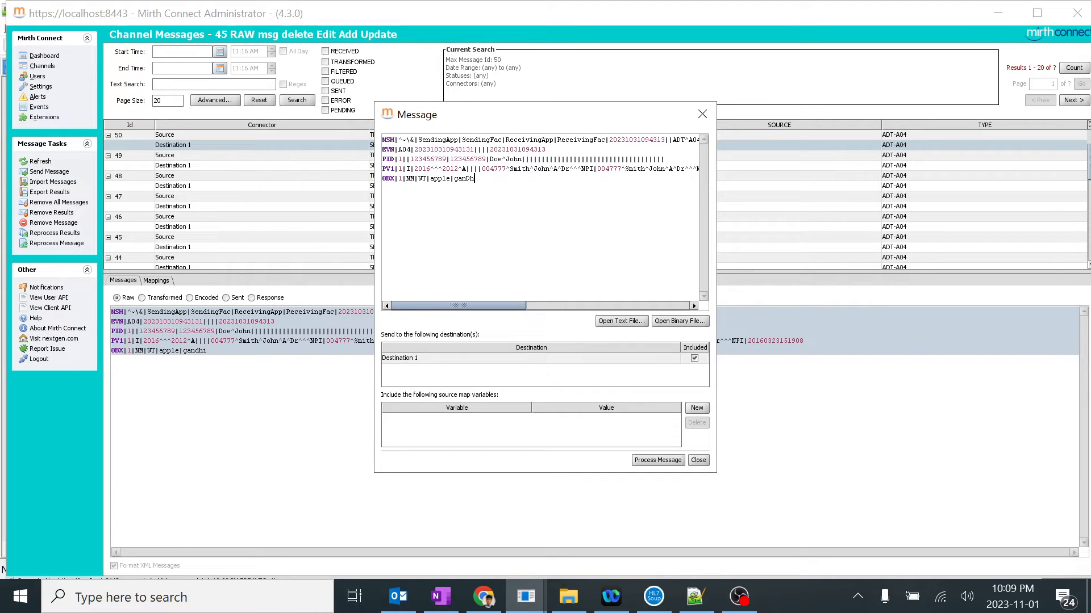
type("I")
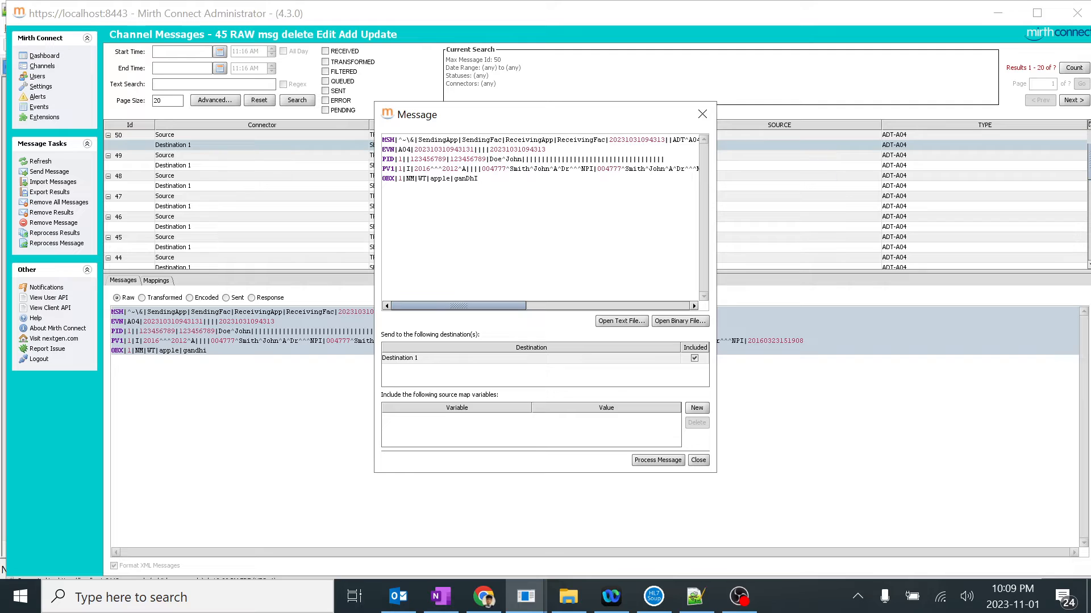
mouse_move(656, 459)
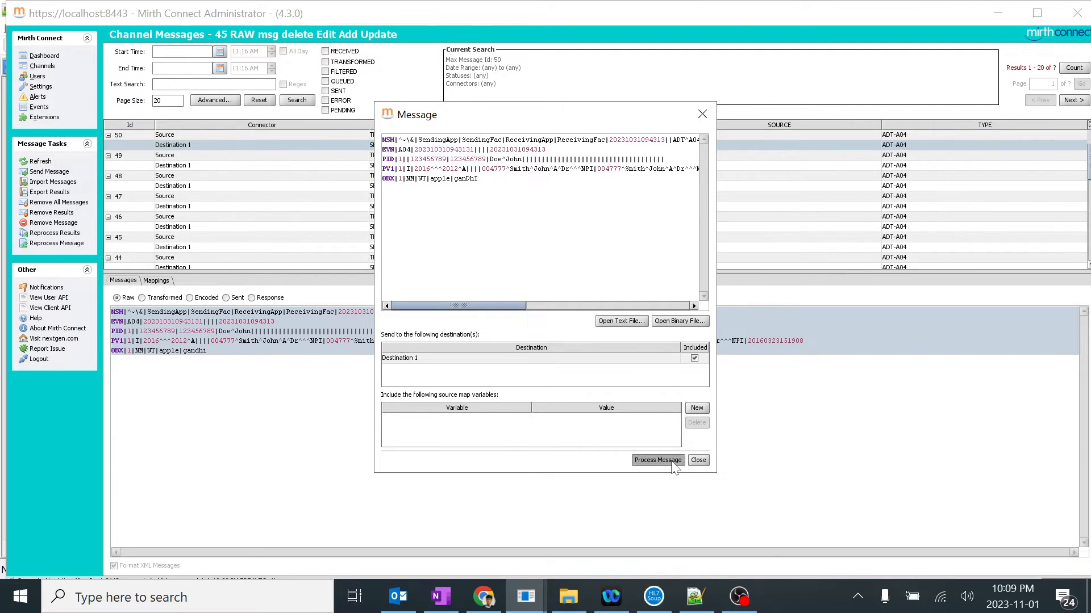
Step: Process the edited message and view message 51's encoded Destination 1 output
left_click(656, 460)
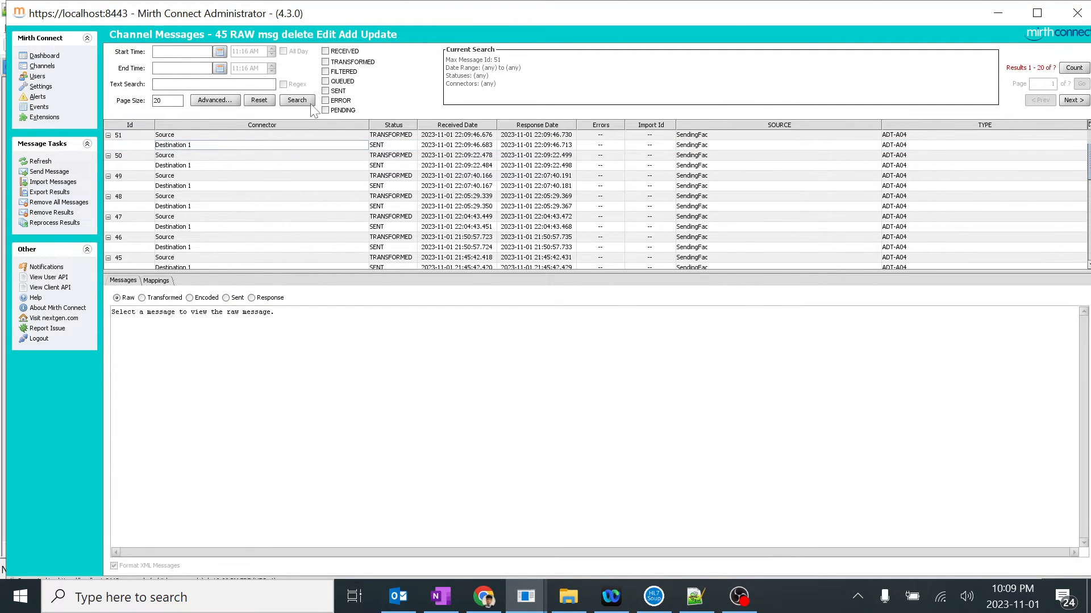
left_click(173, 145)
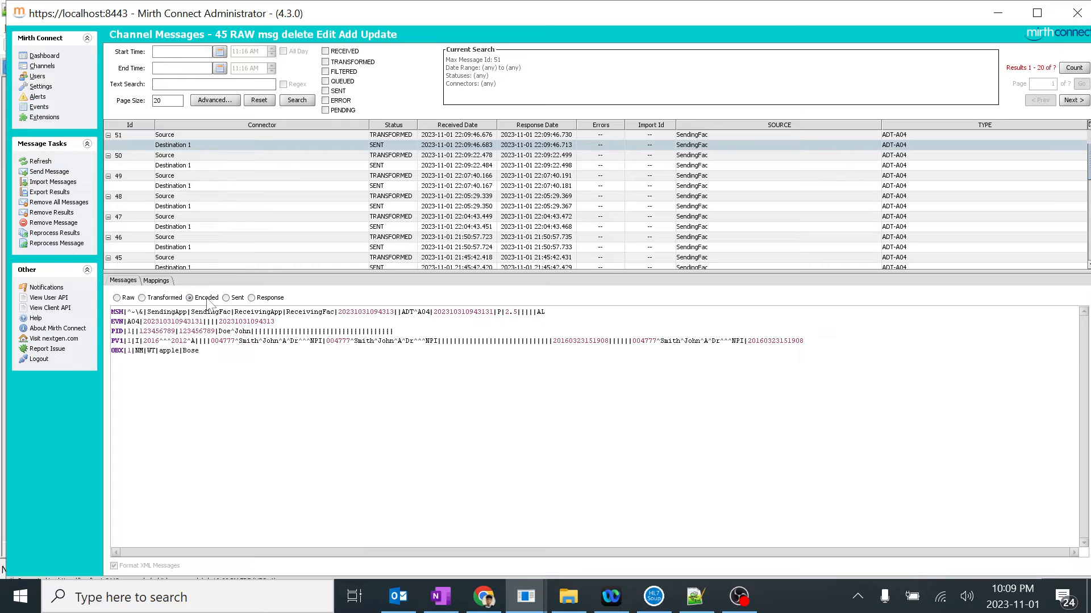
left_click(439, 597)
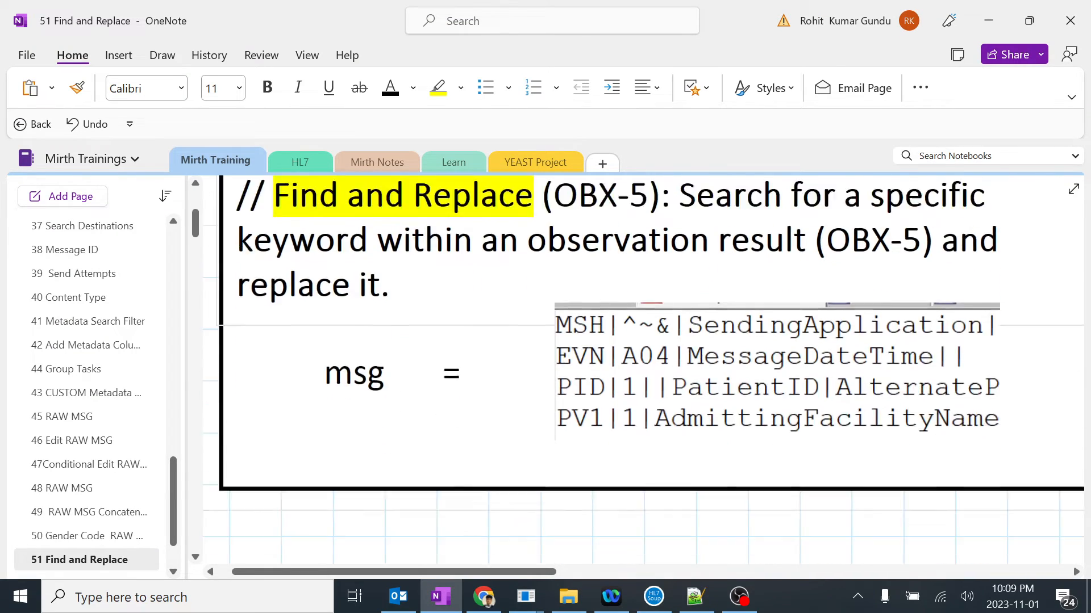
scroll("down", 3)
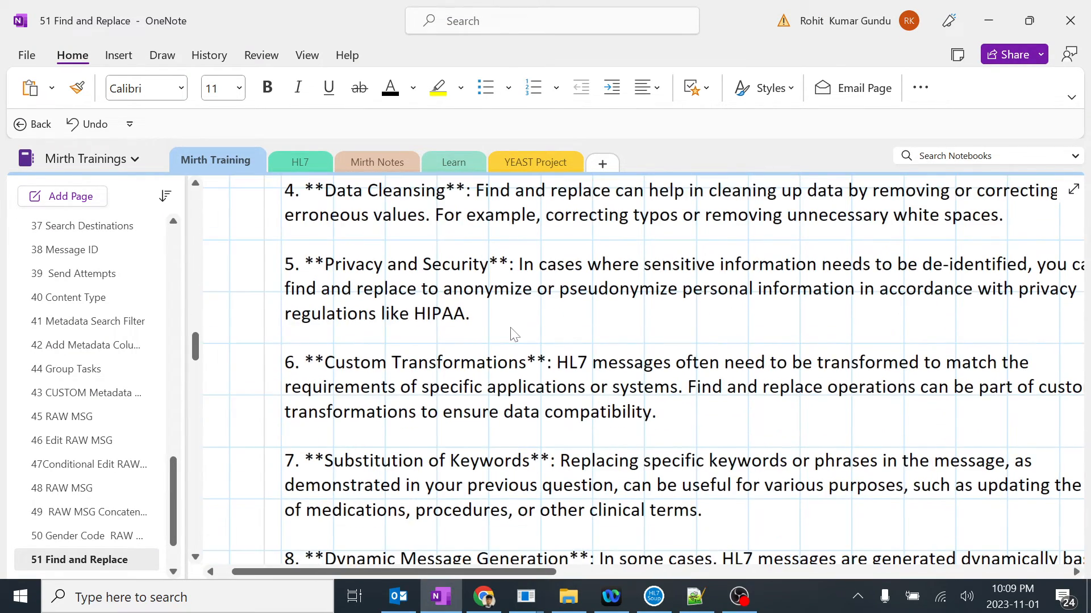
scroll("down", 3)
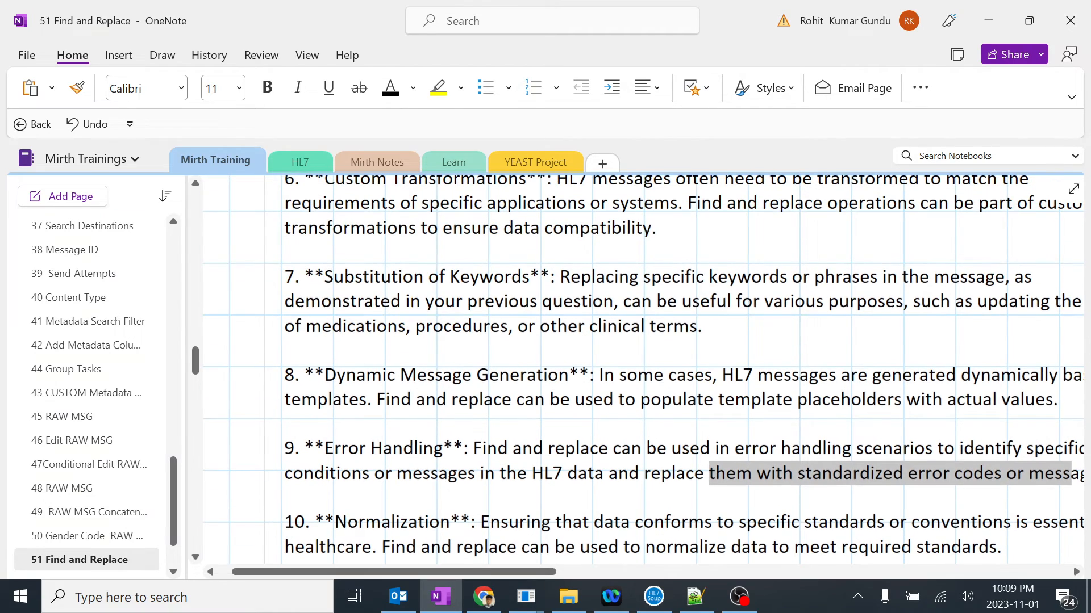
scroll("up", 3)
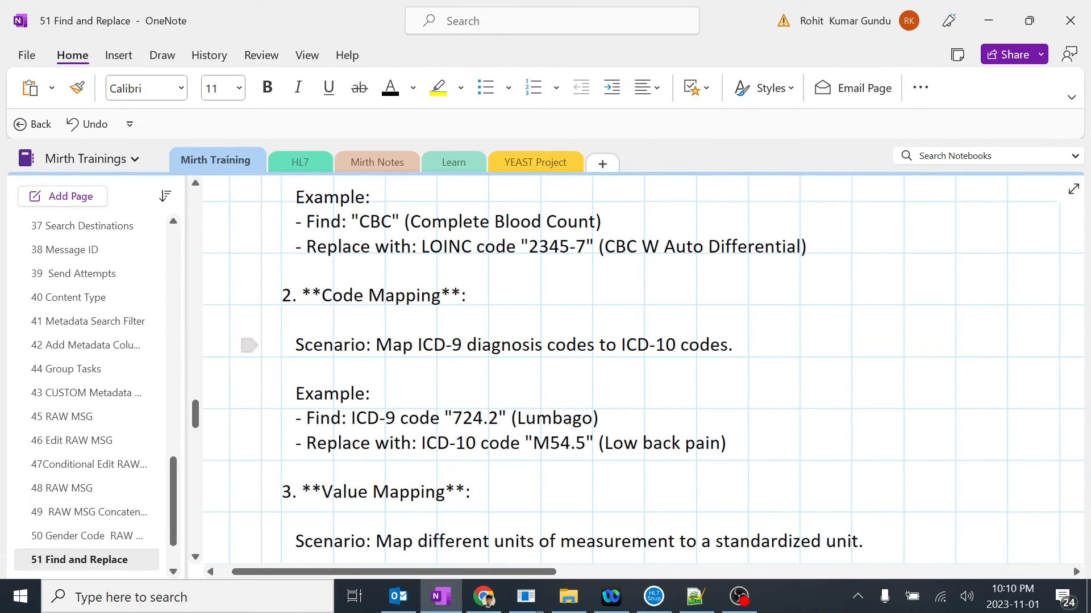
scroll("down", 3)
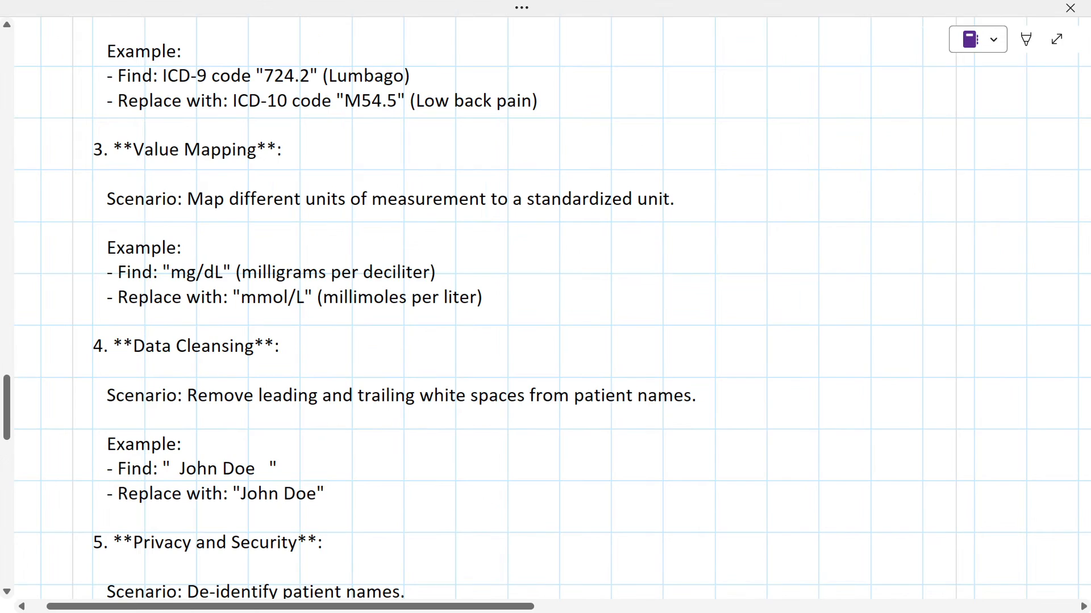
scroll("down", 3)
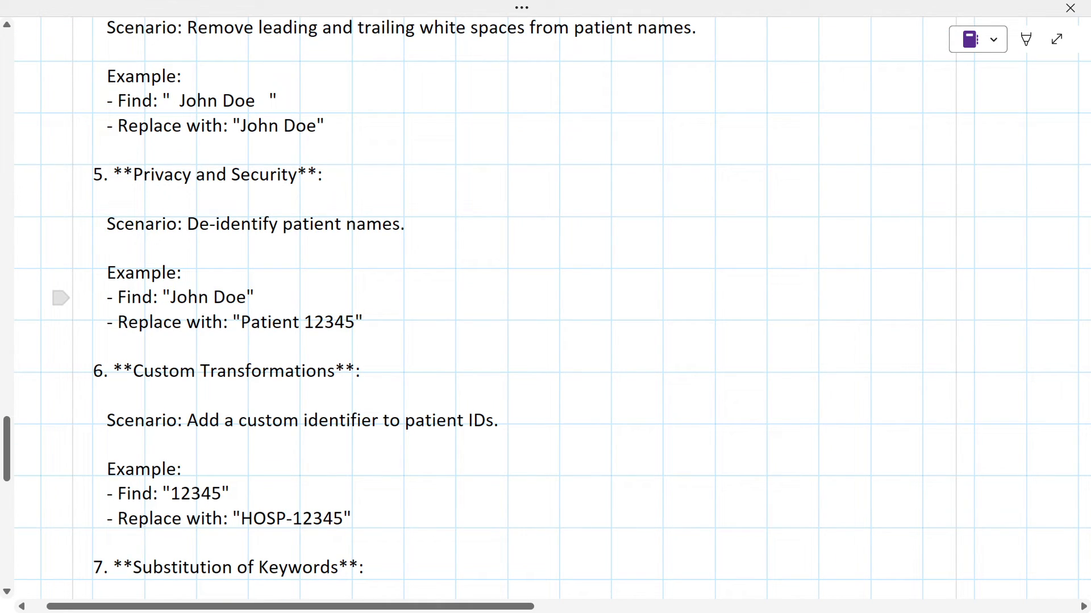
double_click(208, 297)
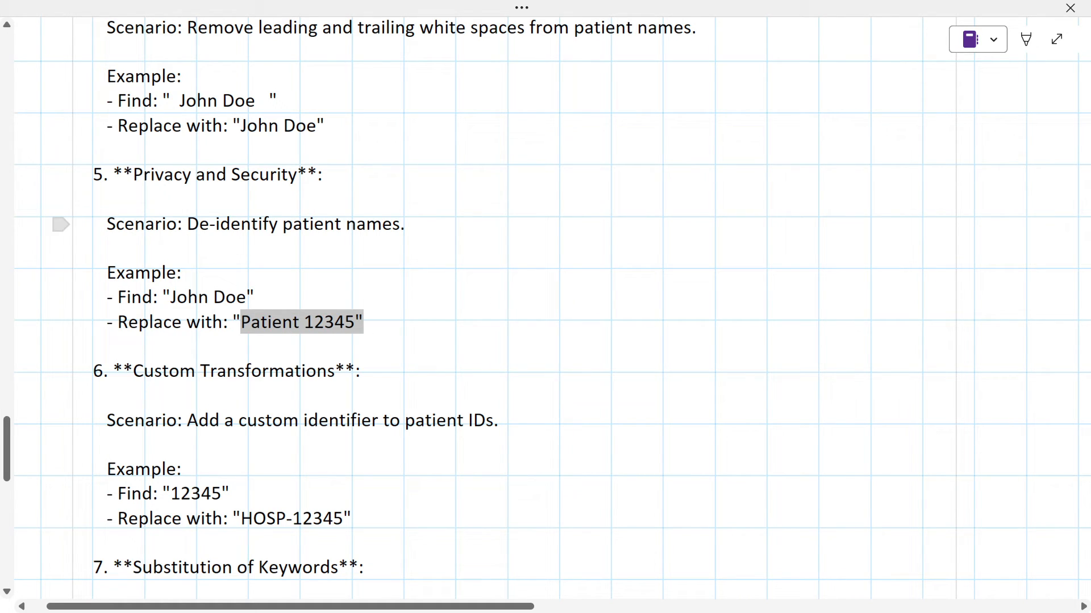
mouse_move(264, 341)
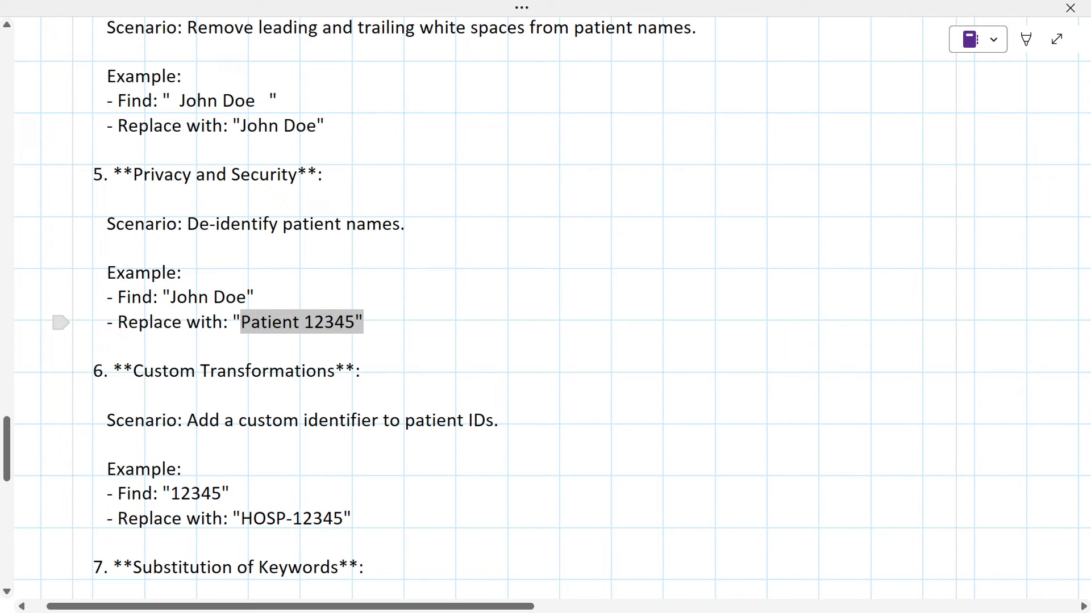
scroll("down", 3)
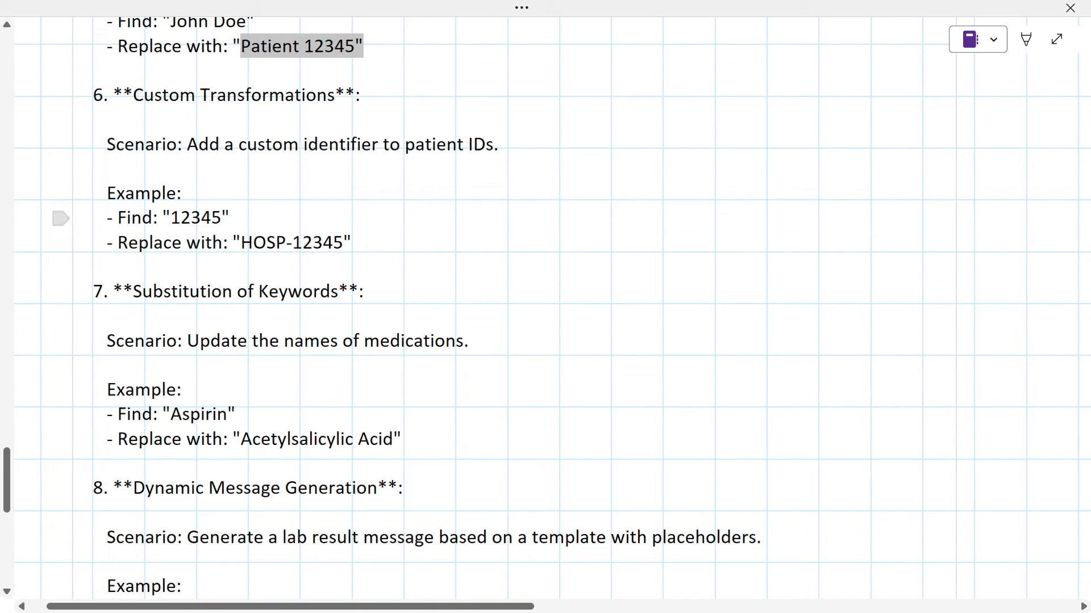
double_click(197, 218)
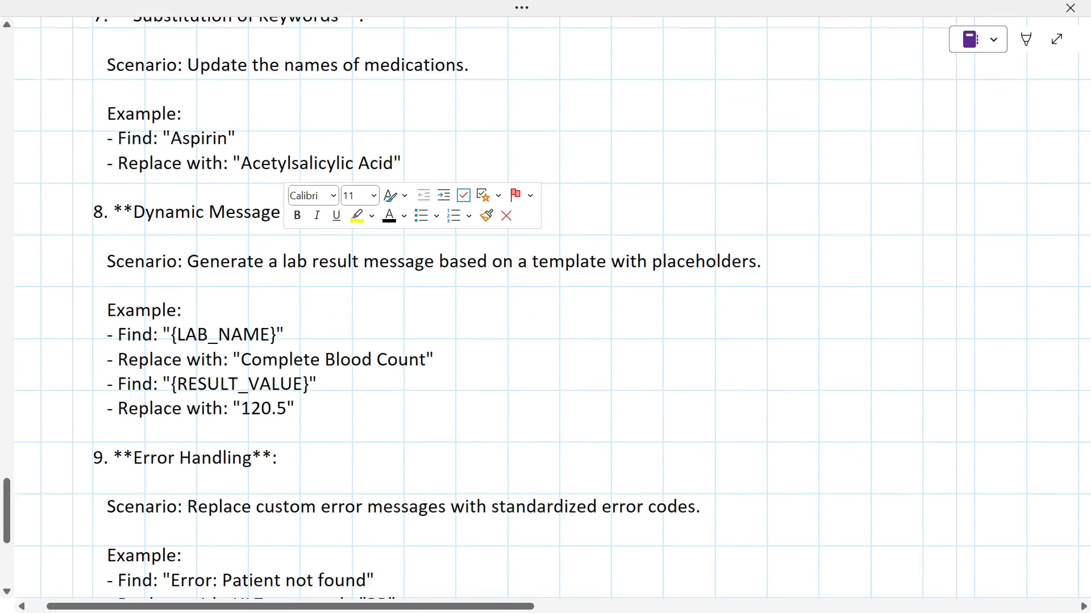
scroll("down", 3)
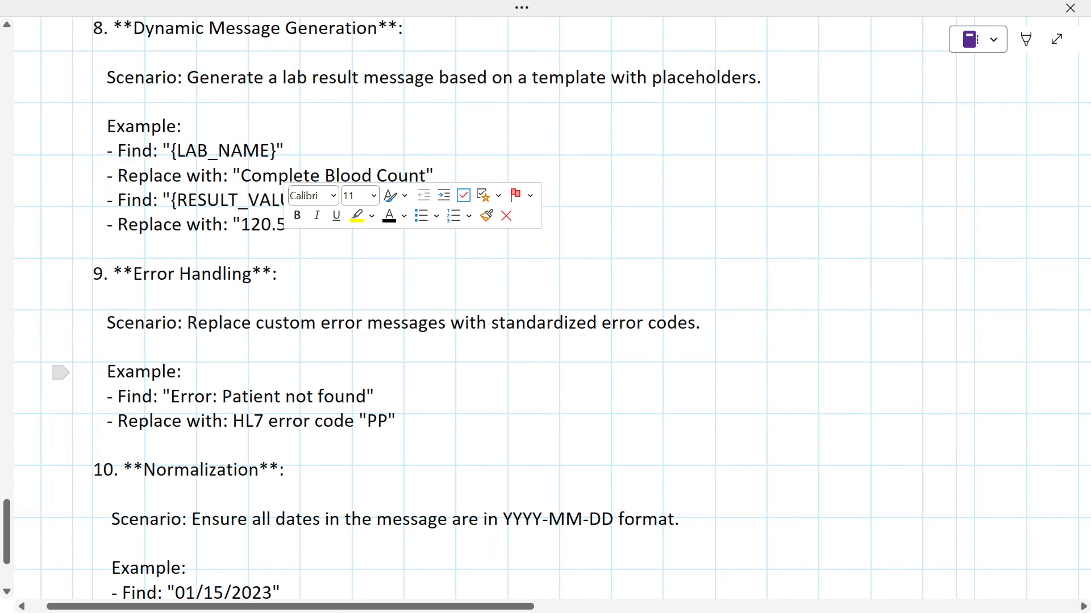
scroll("down", 3)
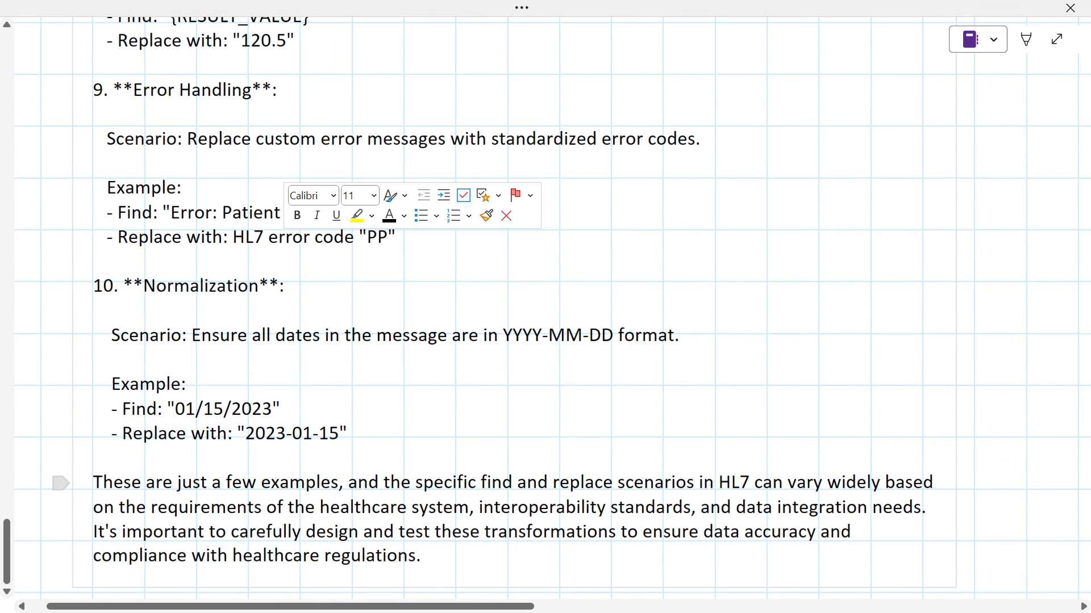
scroll("up", 3)
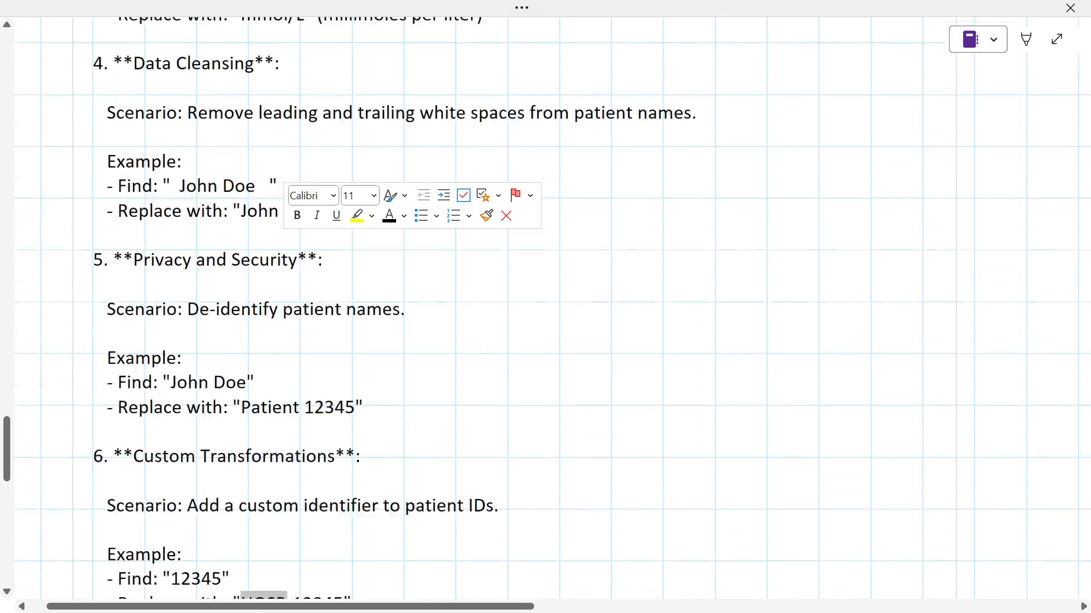
scroll("up", 3)
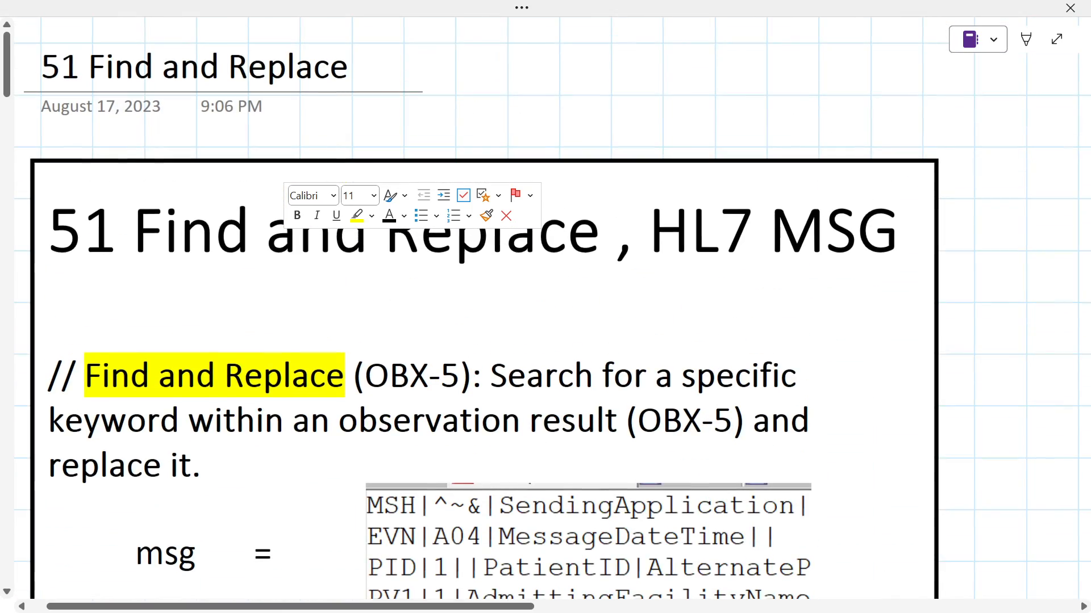
scroll("down", 3)
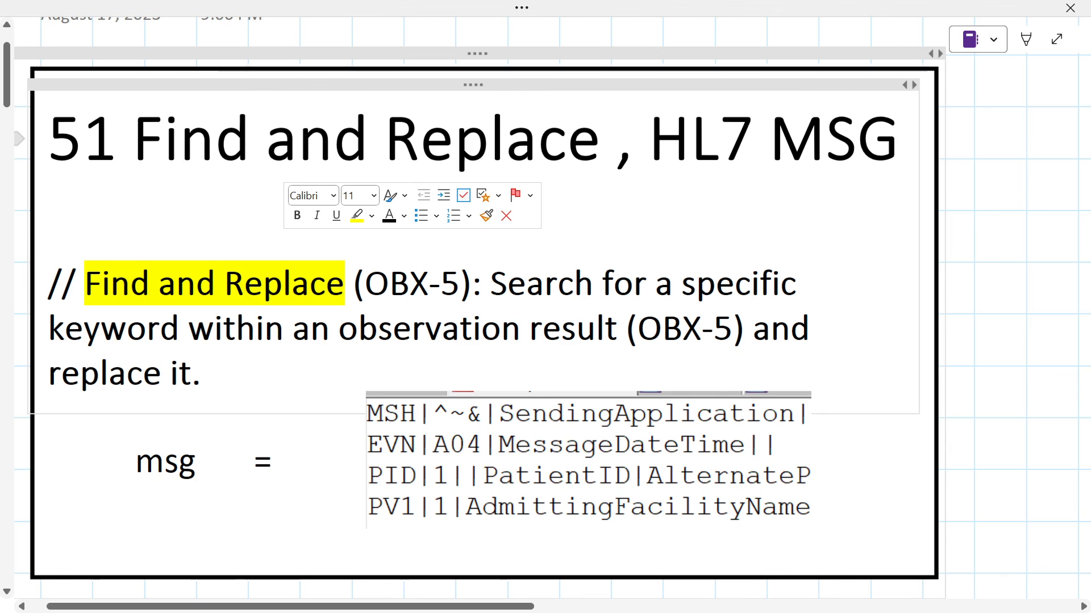